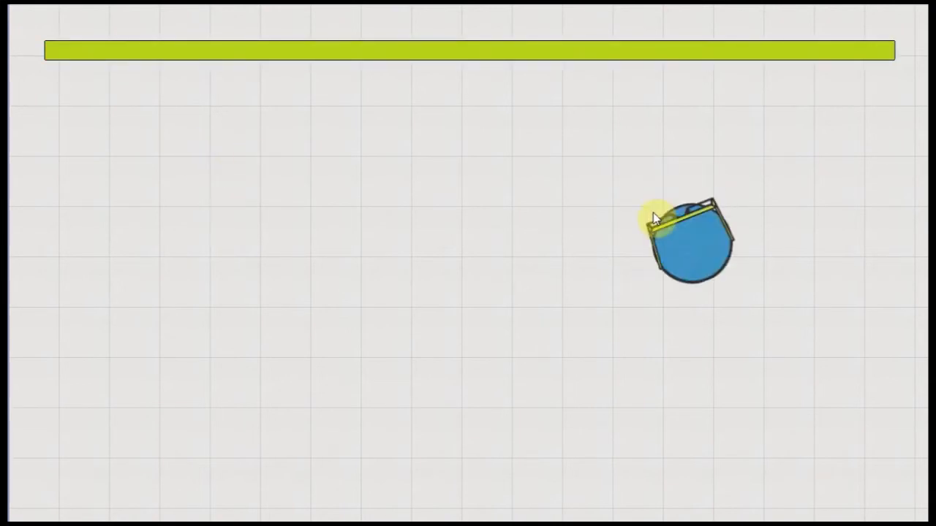
Step: Close the running game window to return to the IDE
click(670, 263)
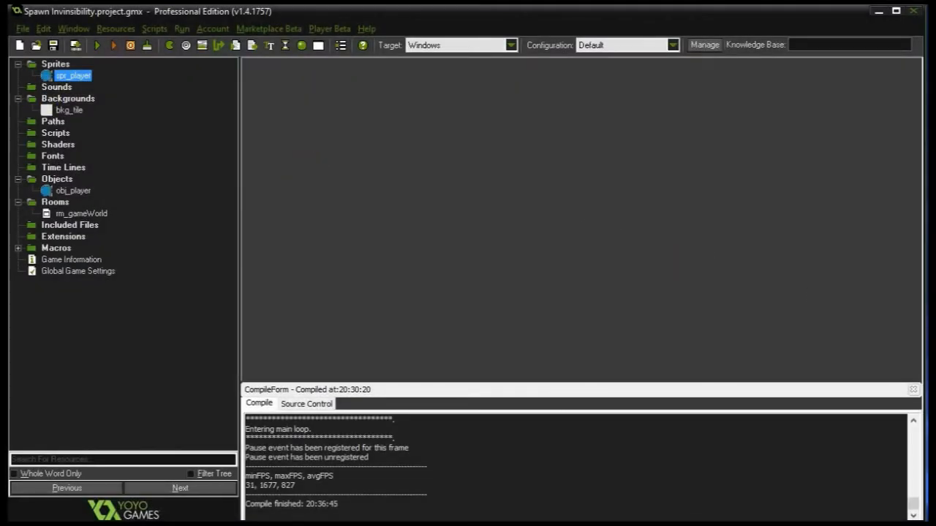
Step: Inspect spr_player, dismiss its properties and bring up obj_player's properties
double_click(73, 76)
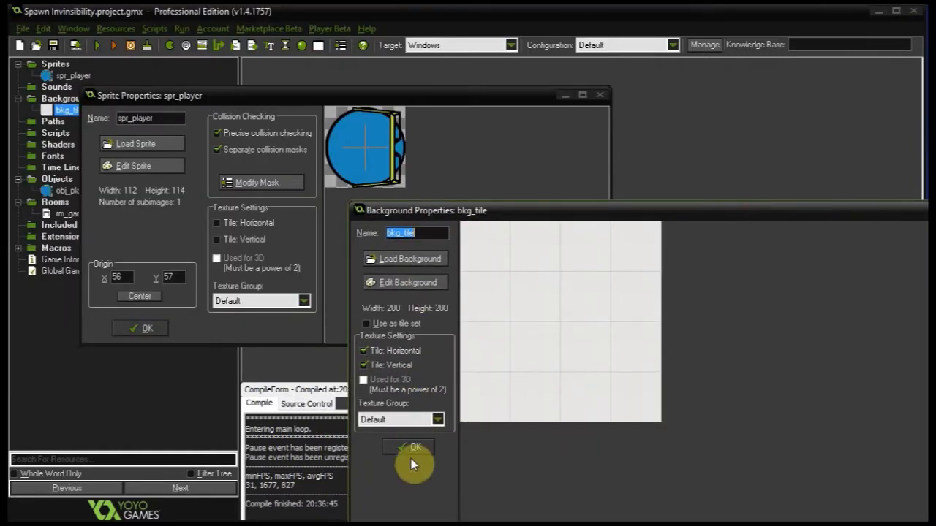
click(415, 448)
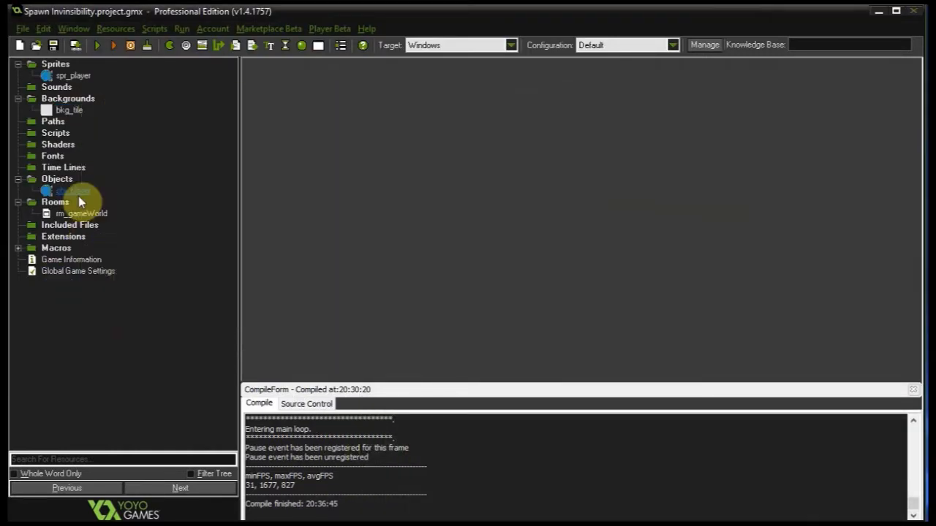
double_click(71, 190)
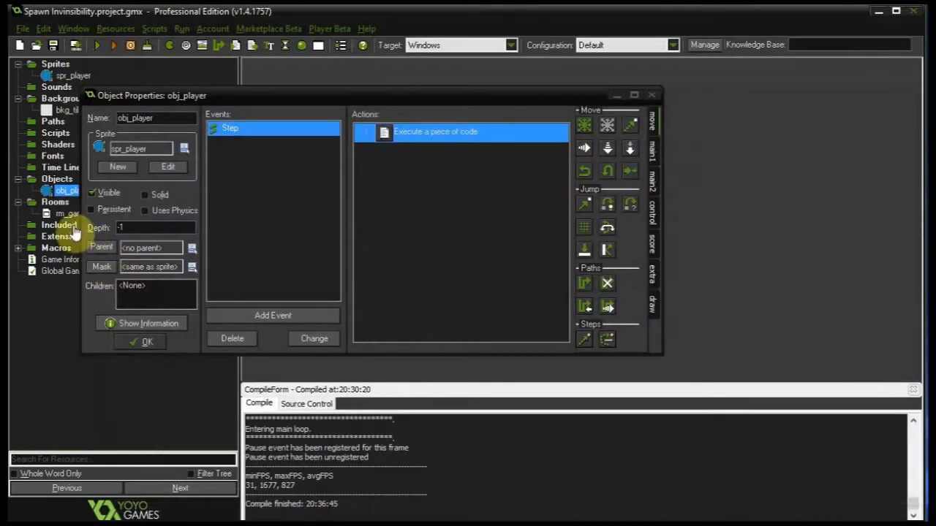
click(146, 342)
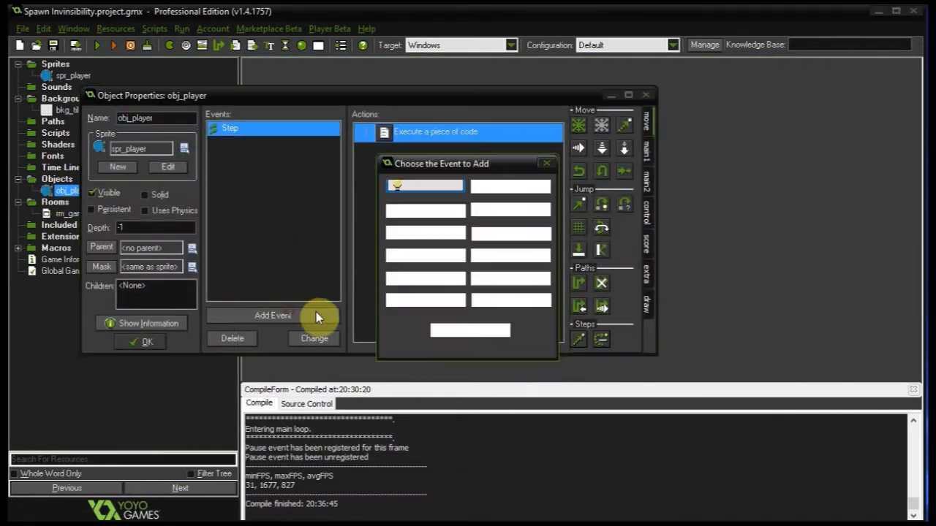
Step: Add a Create event whose code sets health = 100 and image_alpha = 0
click(424, 186)
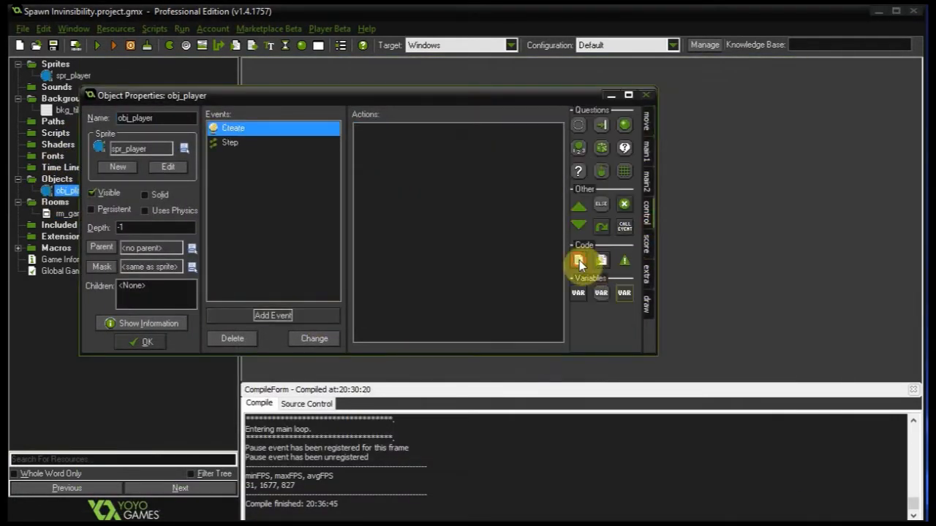
click(579, 260)
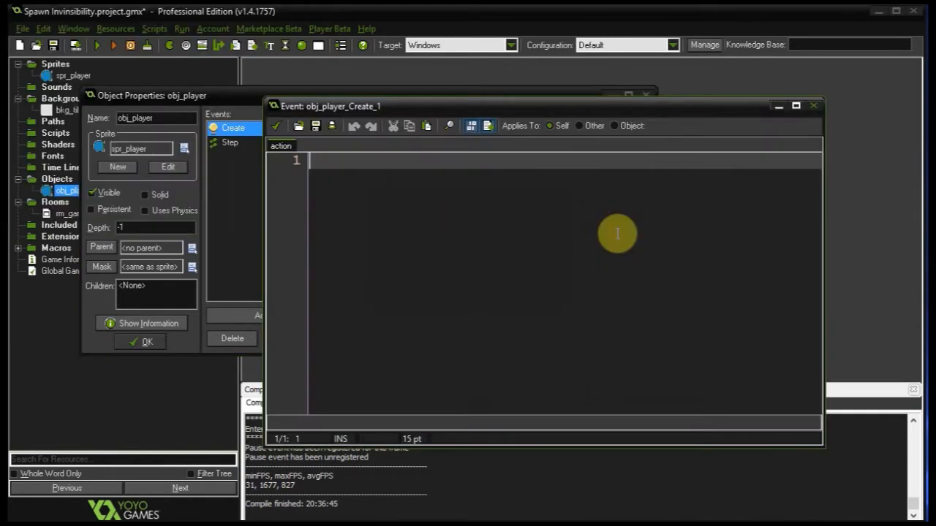
text(health)
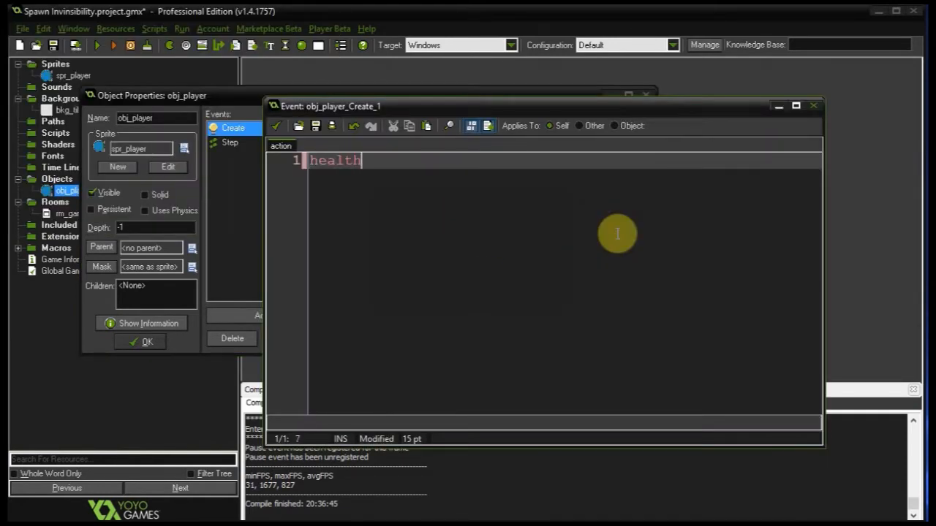
text(= 100;)
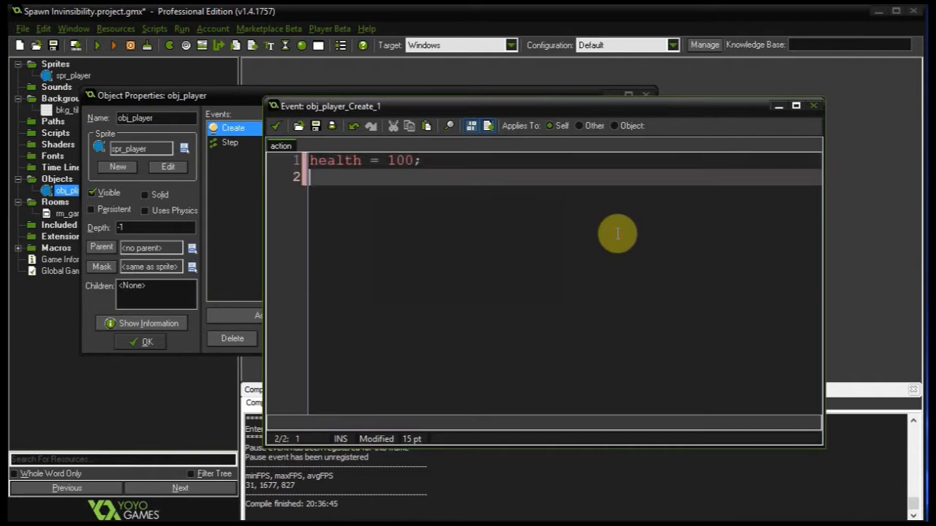
text(image_alpha)
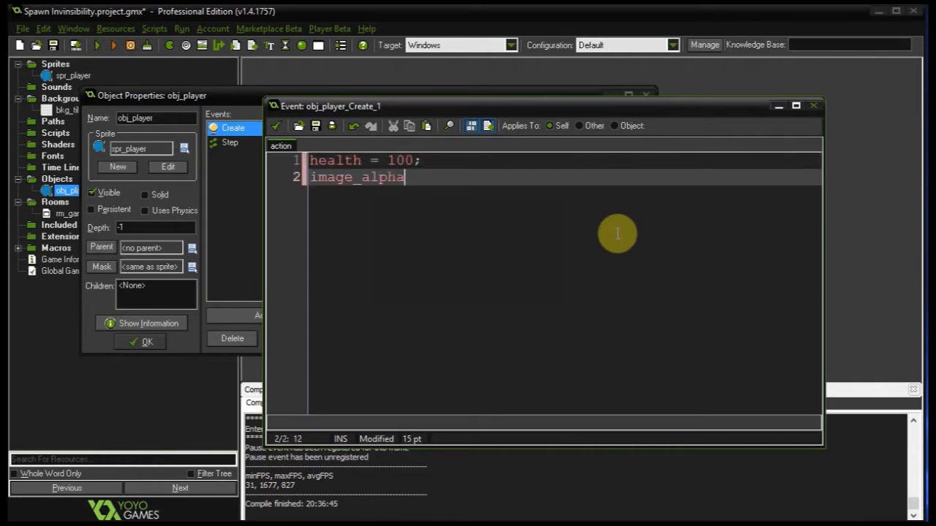
text(= 0;)
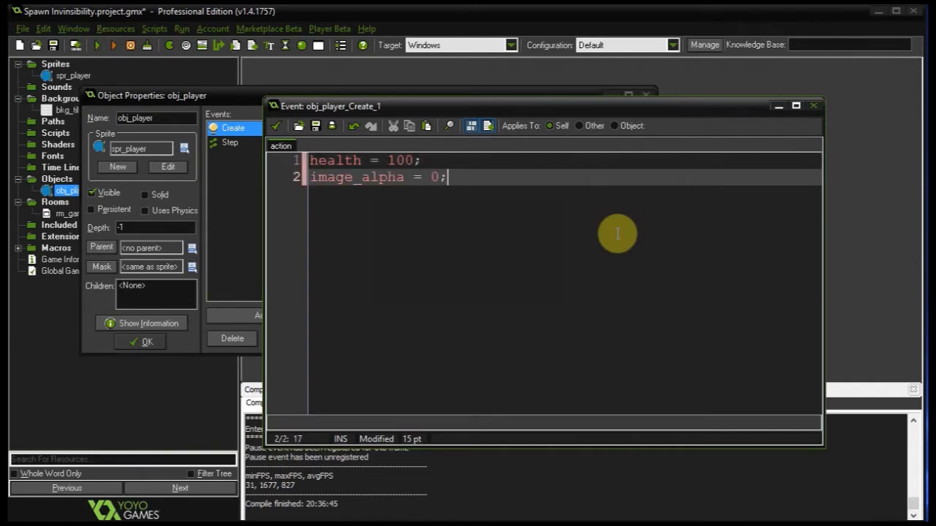
key(Return)
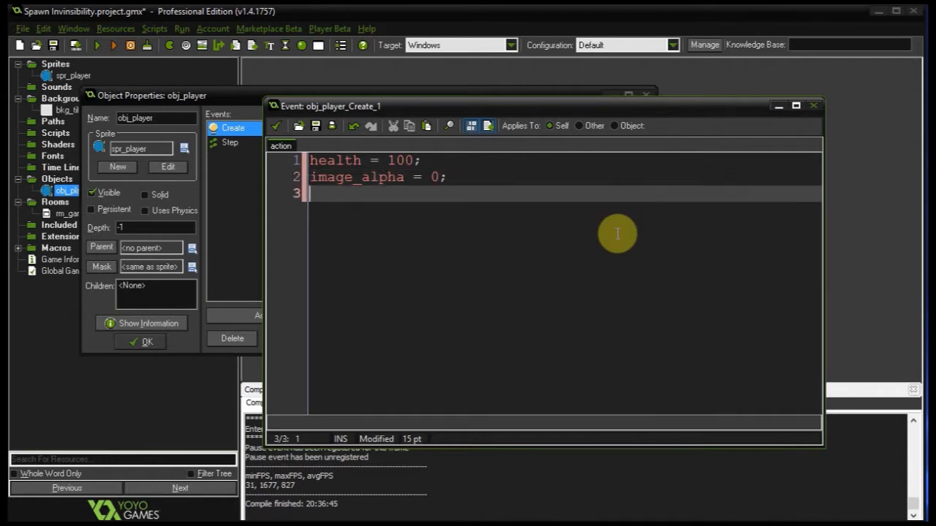
Step: Continue the Create code with fadeIn = true, invincibility = true and alarm[0] = room_speed * 3
text(fadeIn = t)
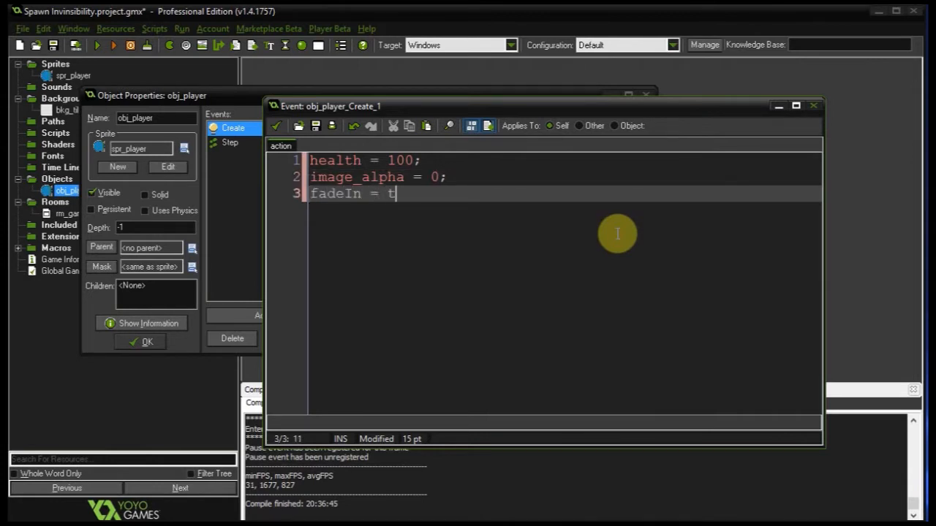
text(rue;)
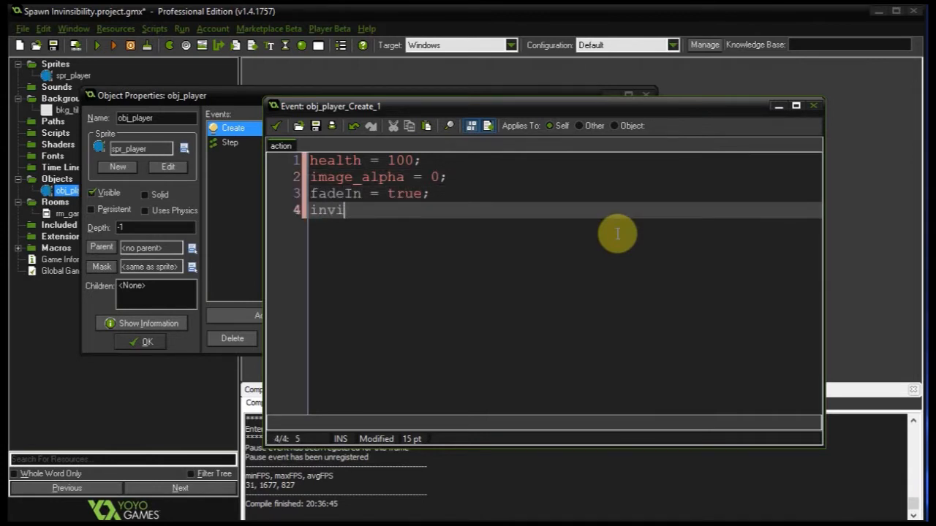
text(nciility)
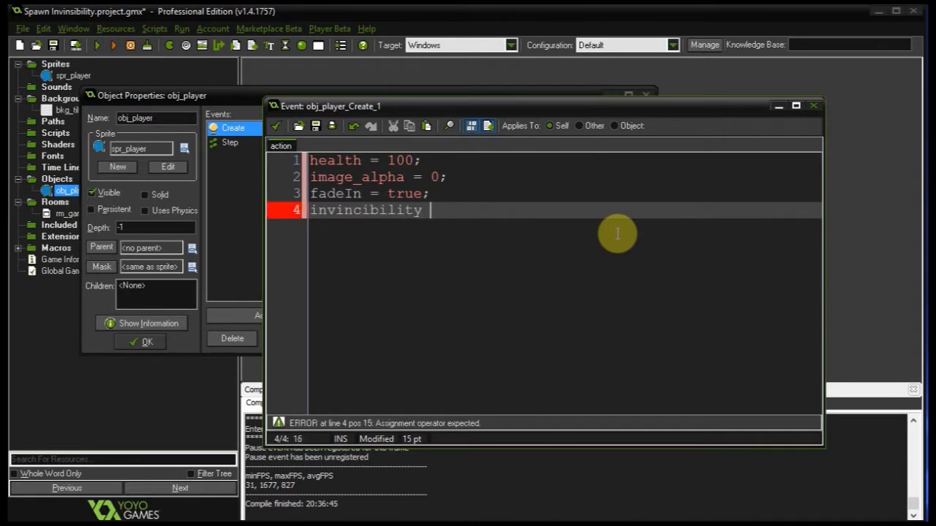
text(= true;)
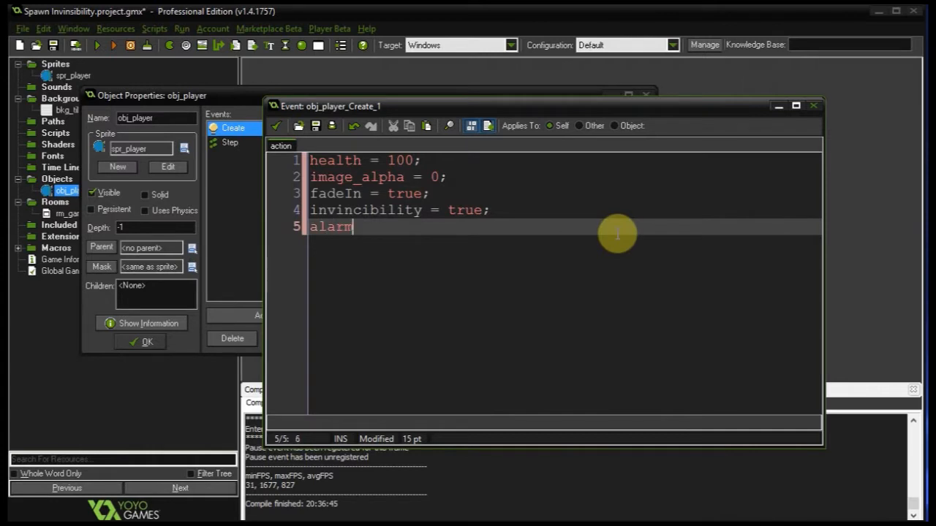
text([0] =)
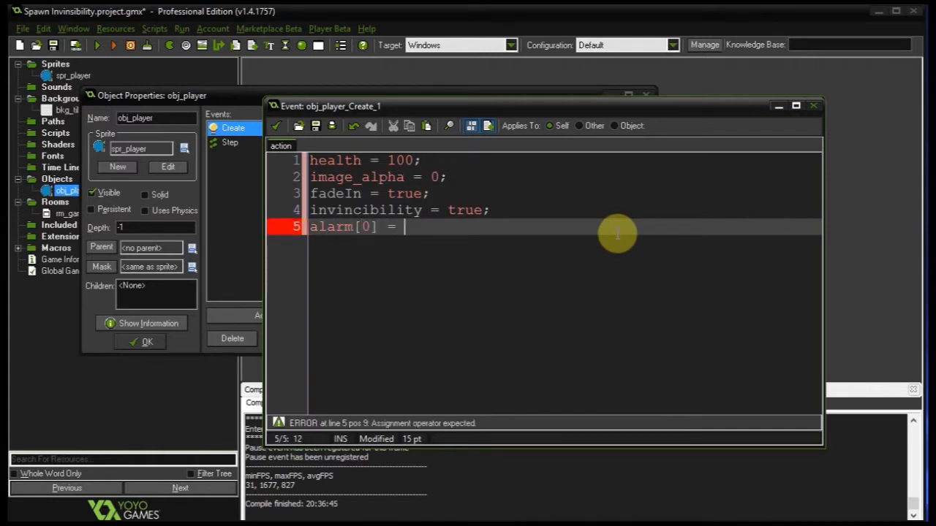
text(room_speed *)
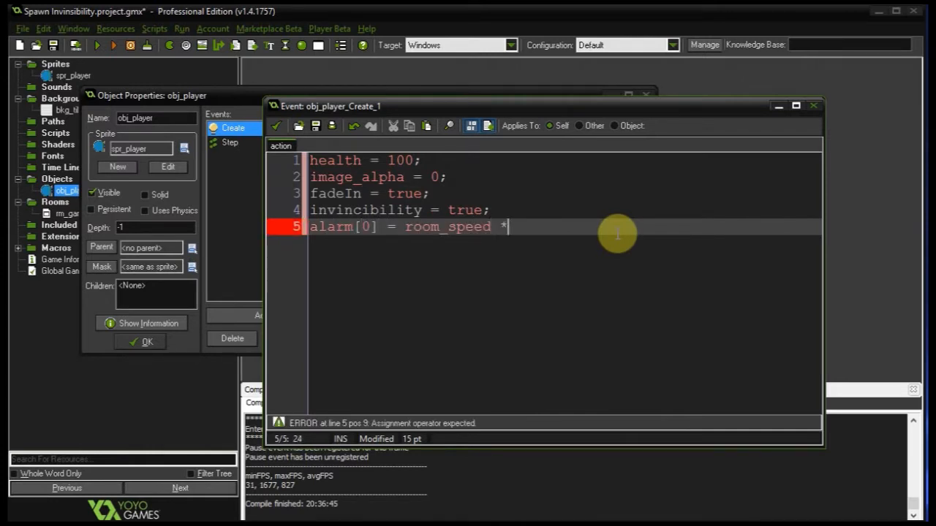
text(3;)
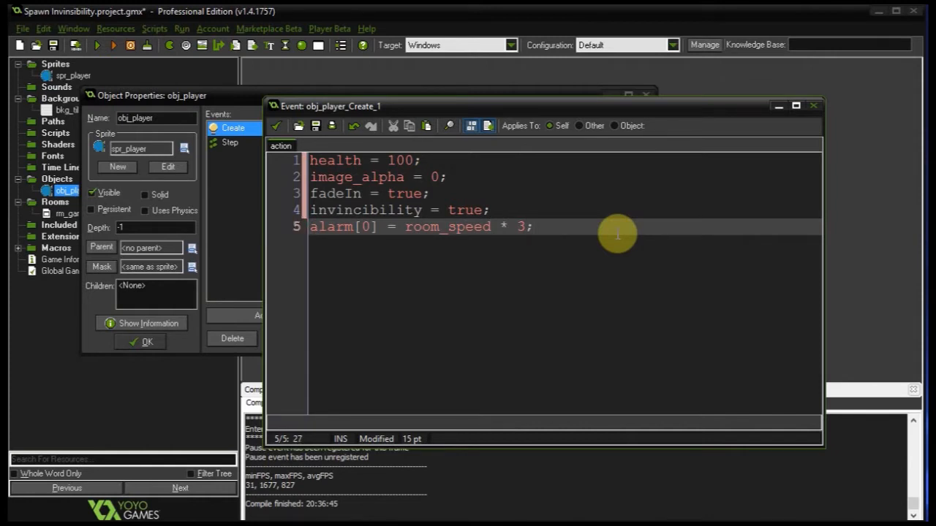
mouse_move(398, 210)
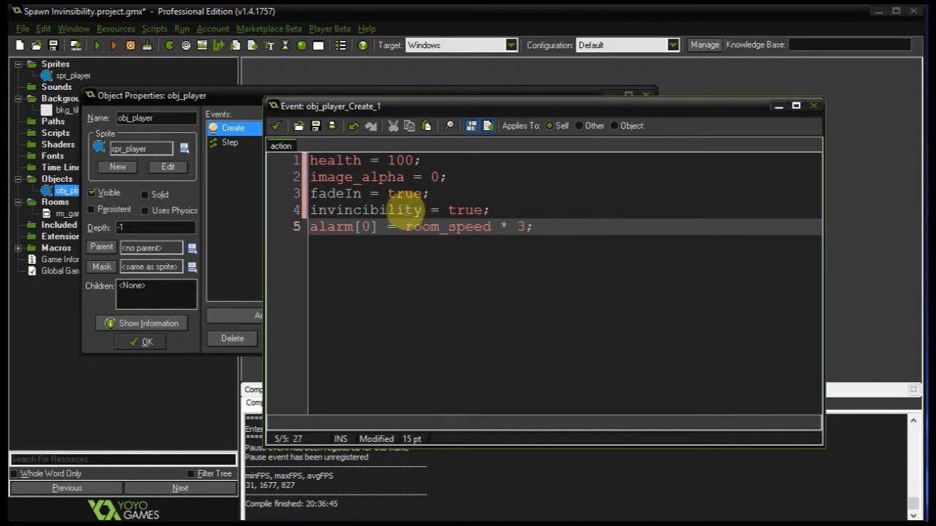
Step: Add an Alarm 0 event whose code sets invincibility = false
double_click(367, 211)
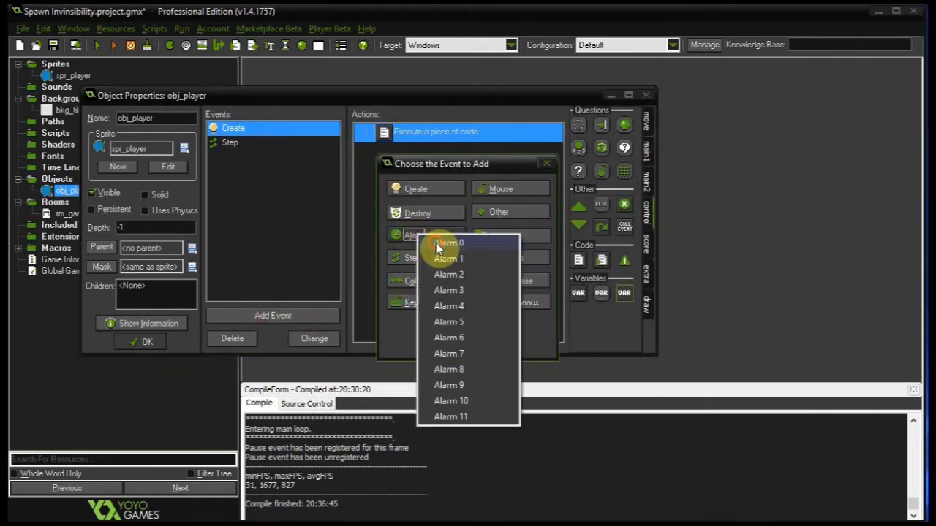
click(448, 243)
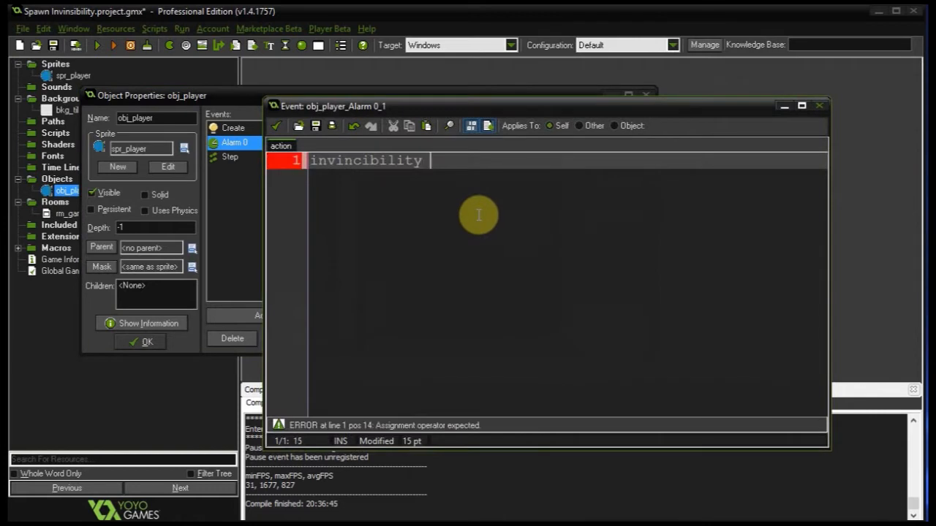
text(= false;)
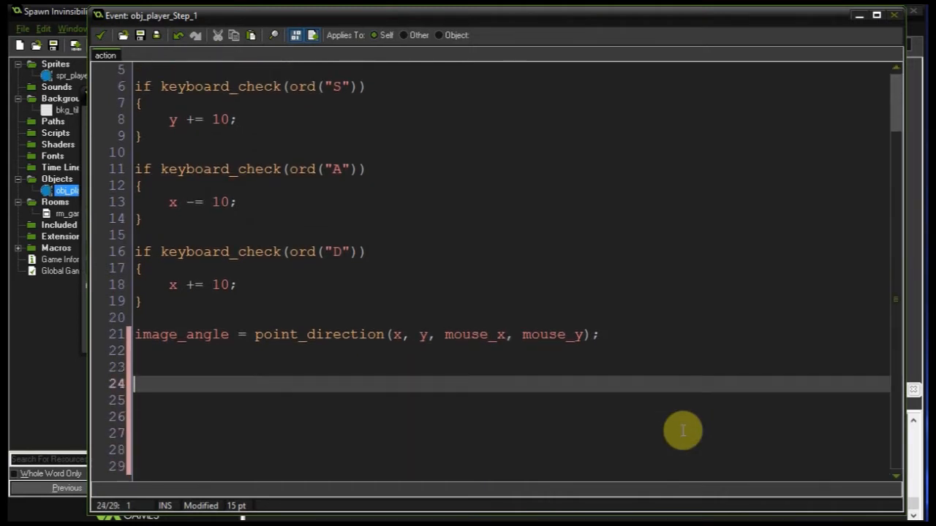
Step: Write the Step code's invincibility check, alpha 1 otherwise, and fade-in branch adding 0.1 while image_alpha < 1
text(if (invincibility)
text(})
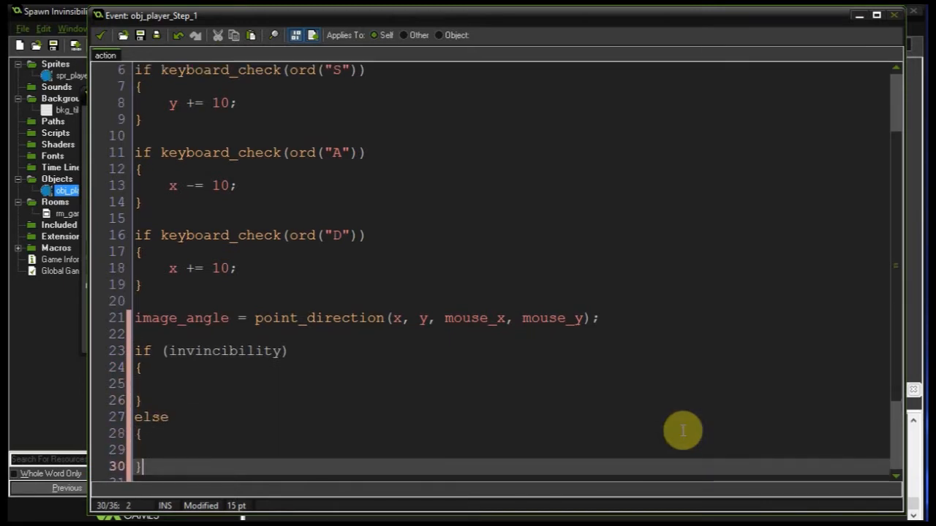
text(image)
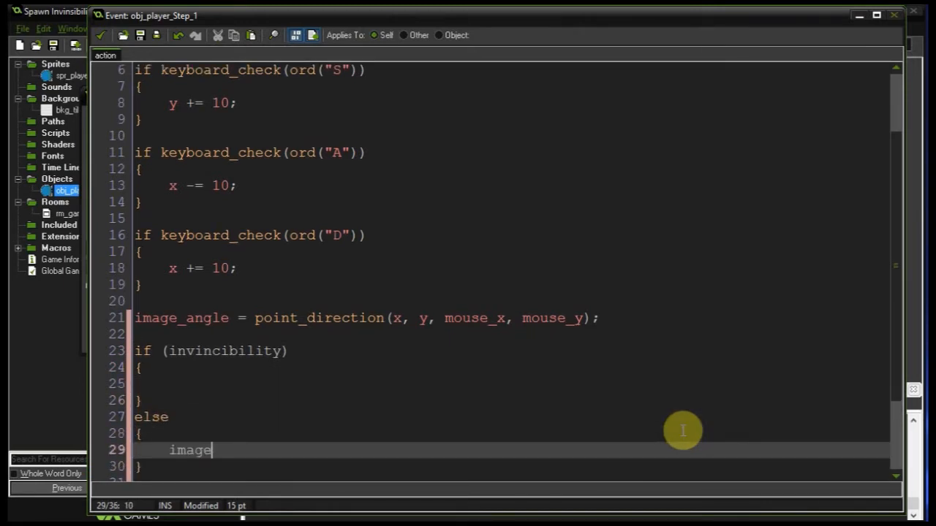
text(_alpha = 1;)
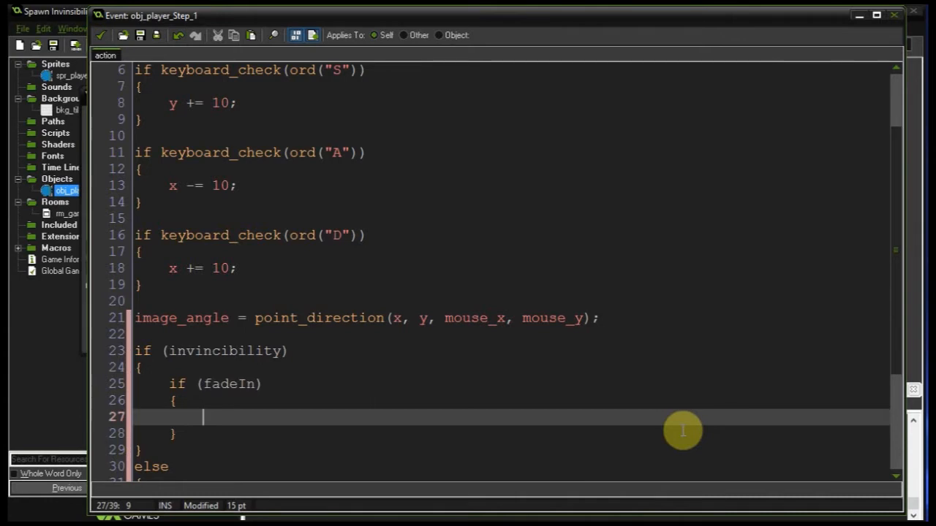
text(if ()
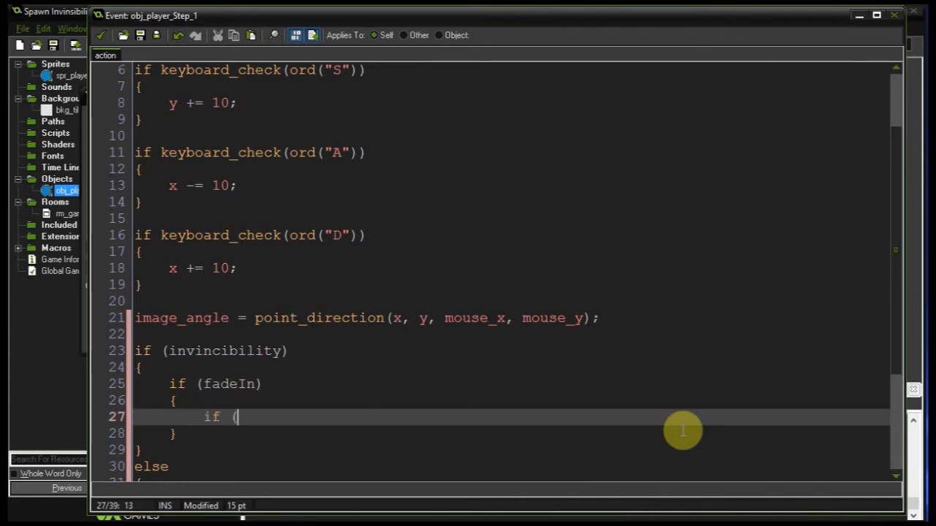
text(image_alp)
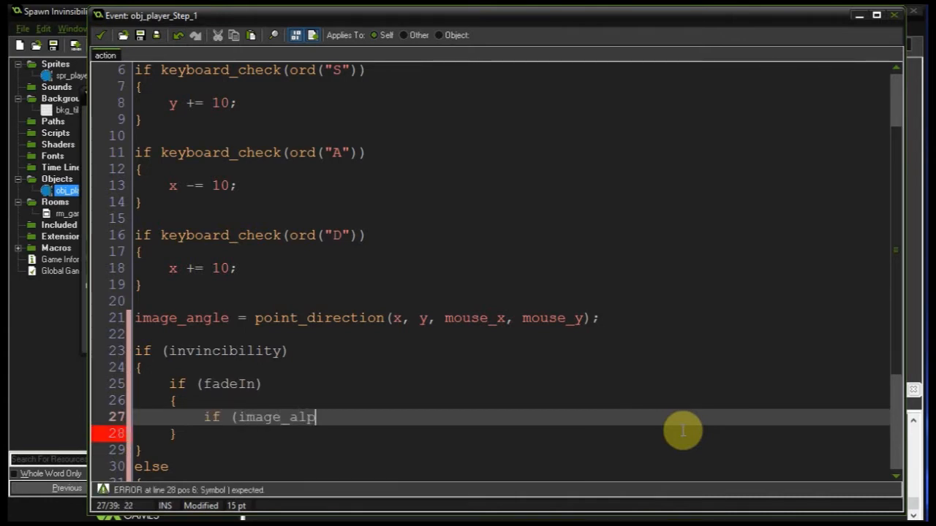
text(ha)
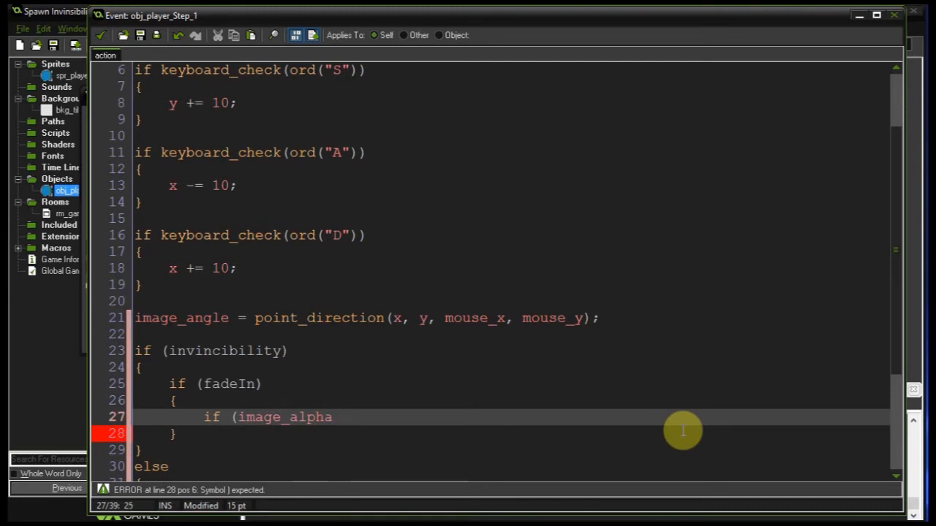
text(< 1)
text({)
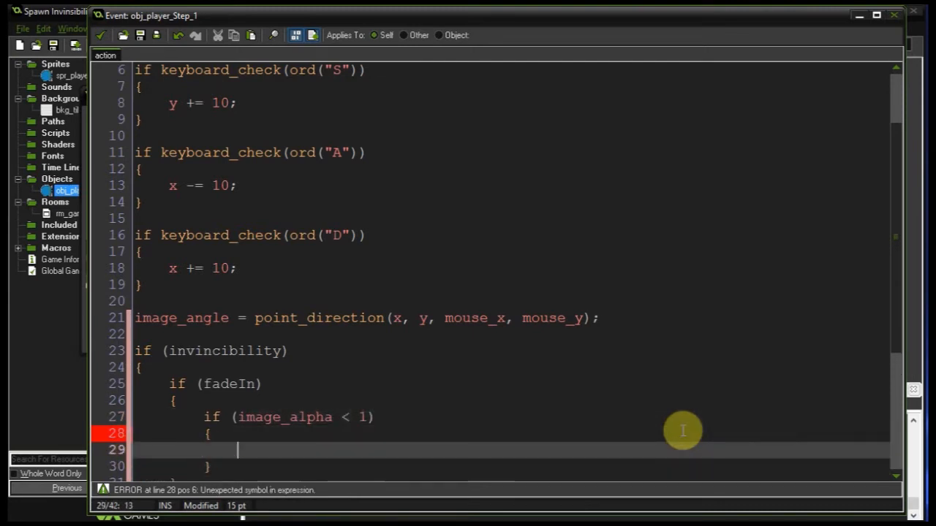
text(image_alpha)
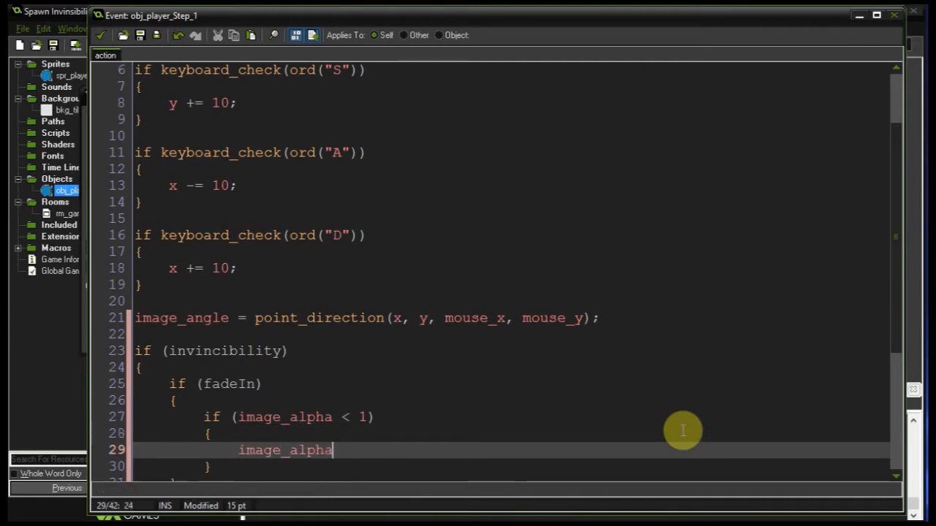
text(+=)
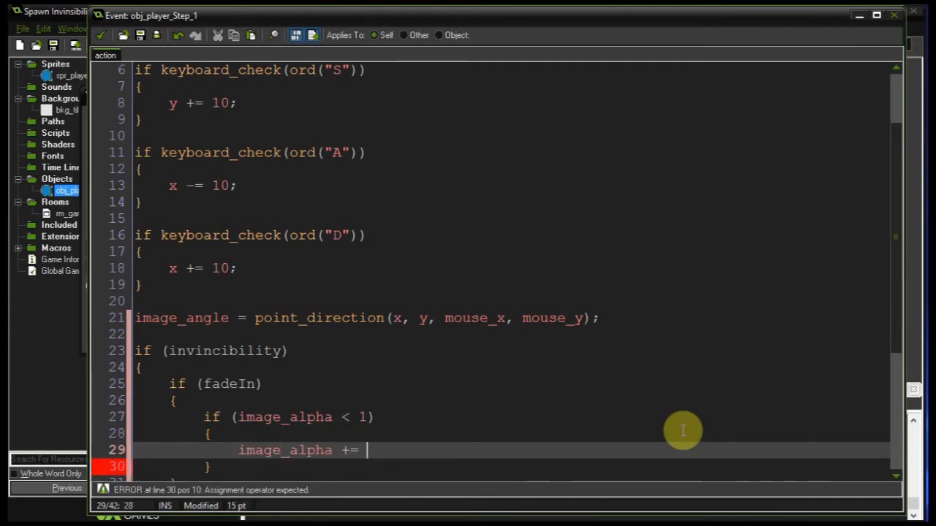
text(0.1;)
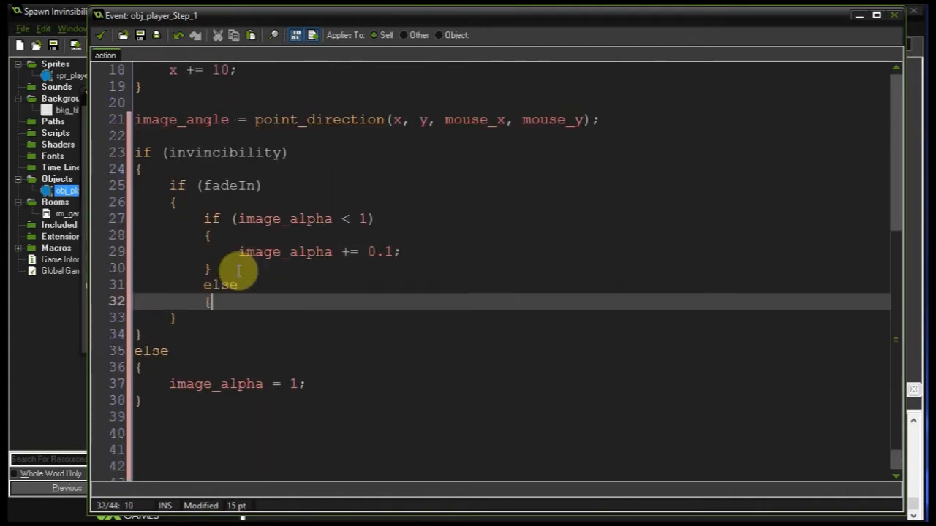
Step: Toggle fadeIn at full opacity and add the fade-out branch subtracting 0.1 while image_alpha > 0
text(fadeIn)
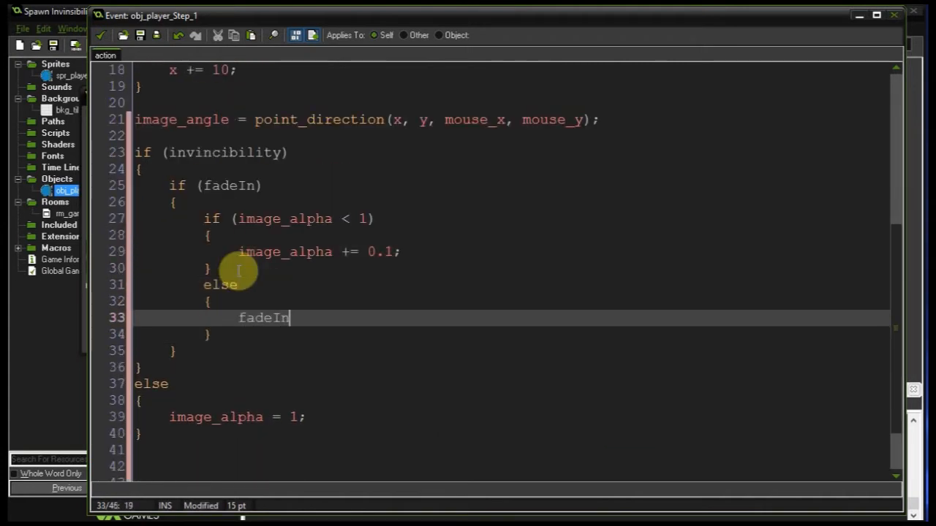
text(= !fadeIn;)
text(else)
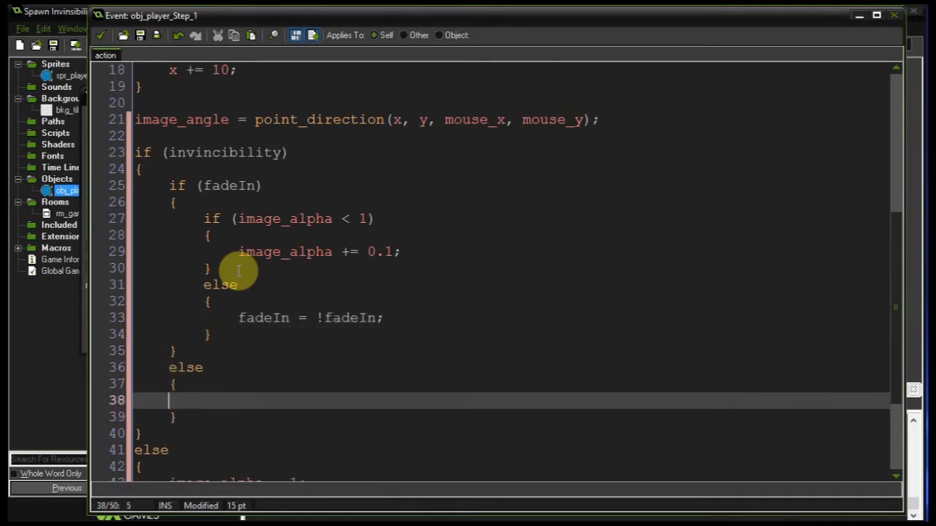
text(if ()
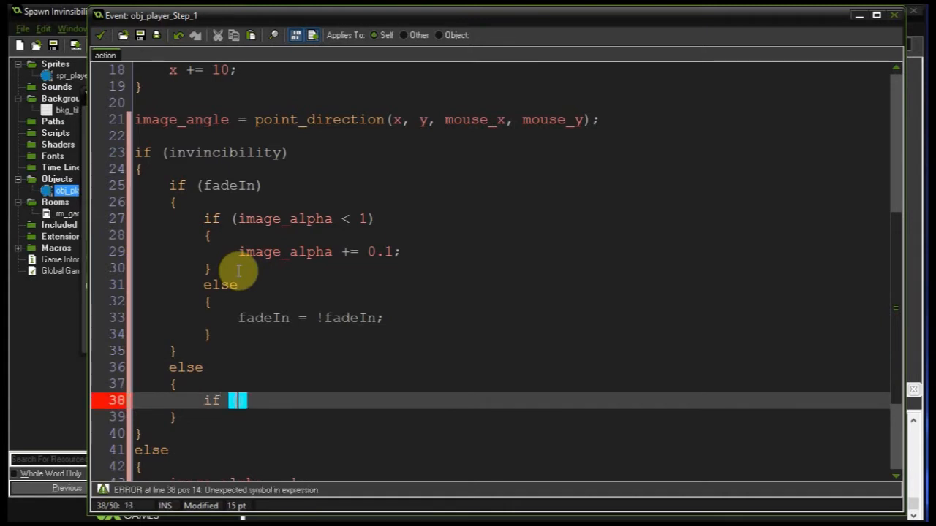
text(image_alpha)
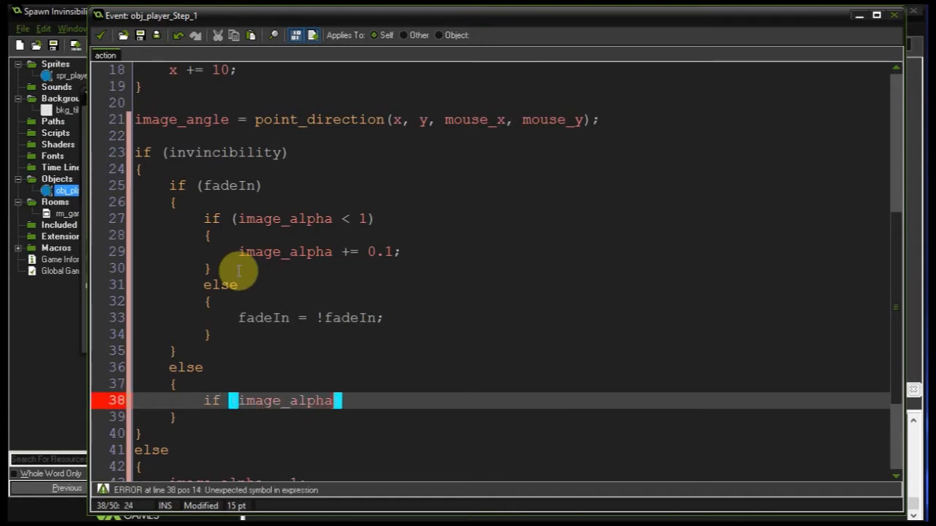
text(> 0)
text(})
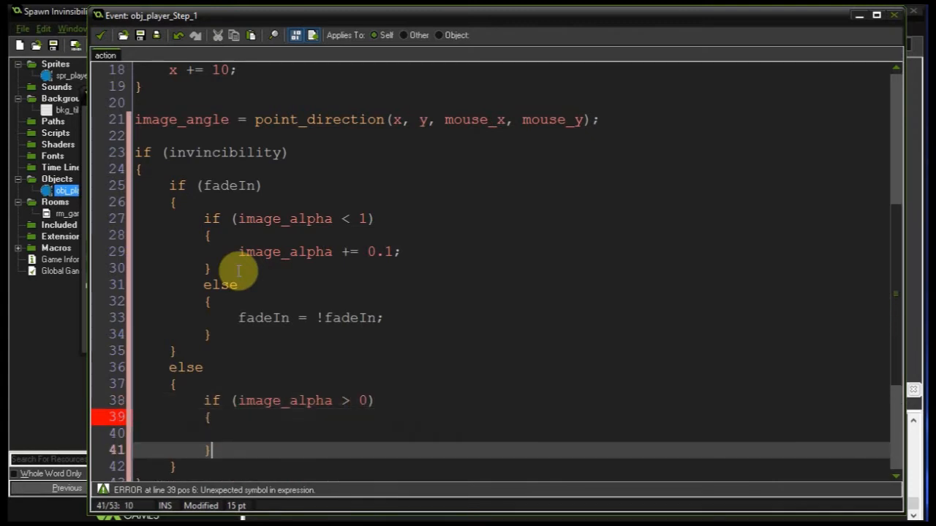
text(image)
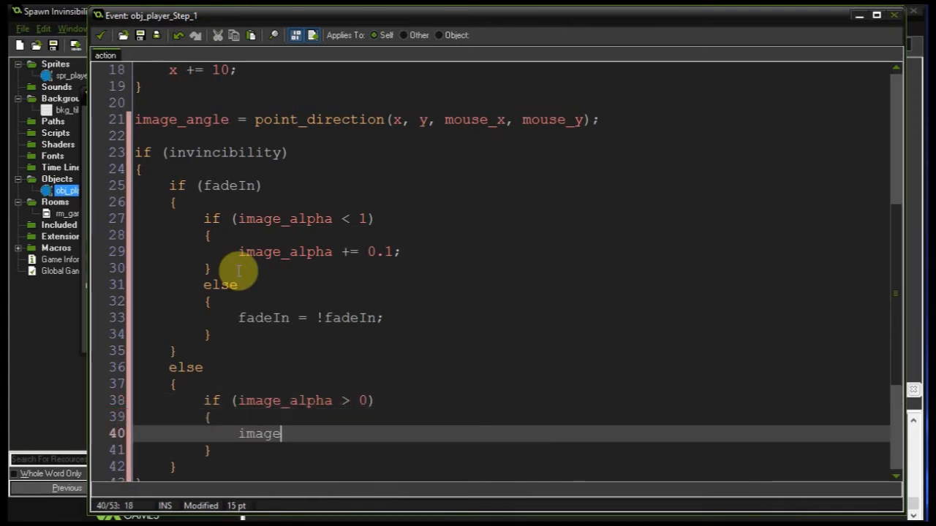
text(_alpha)
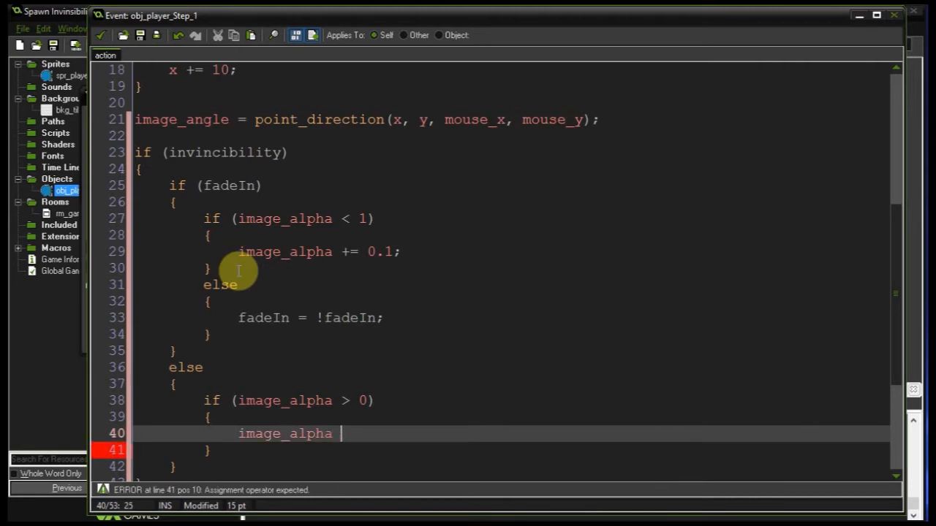
text(-= 0.)
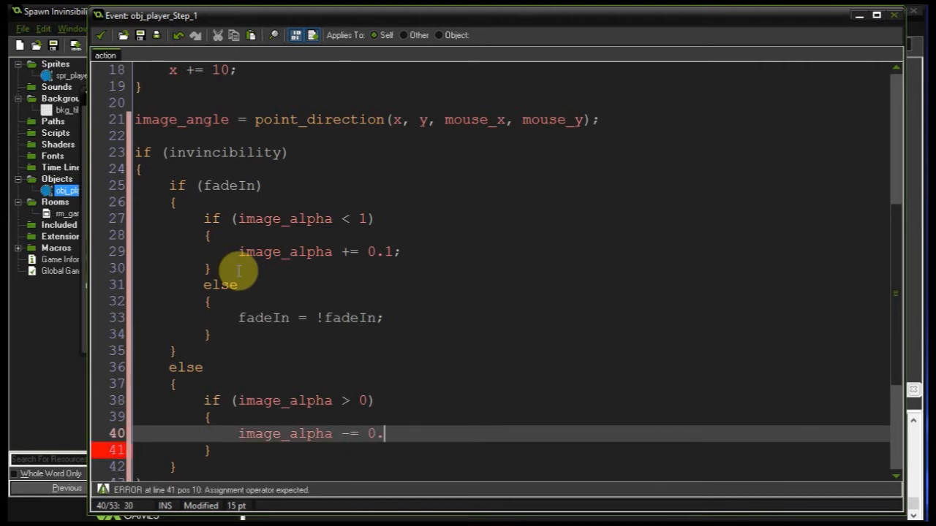
text(1;)
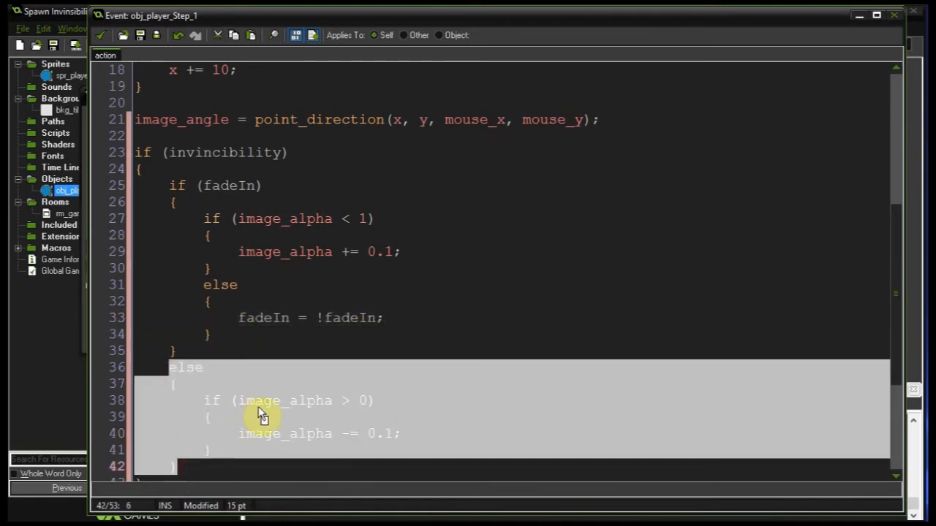
scroll(down, 3)
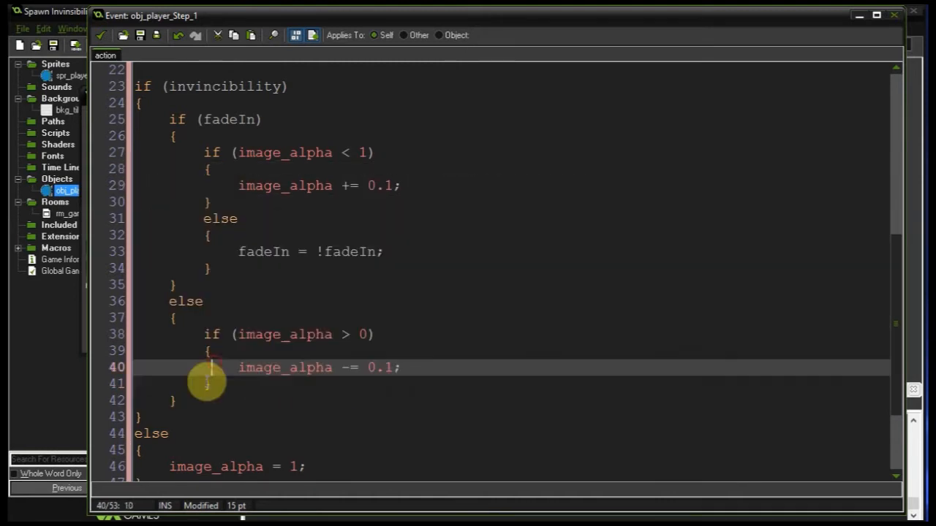
double_click(226, 86)
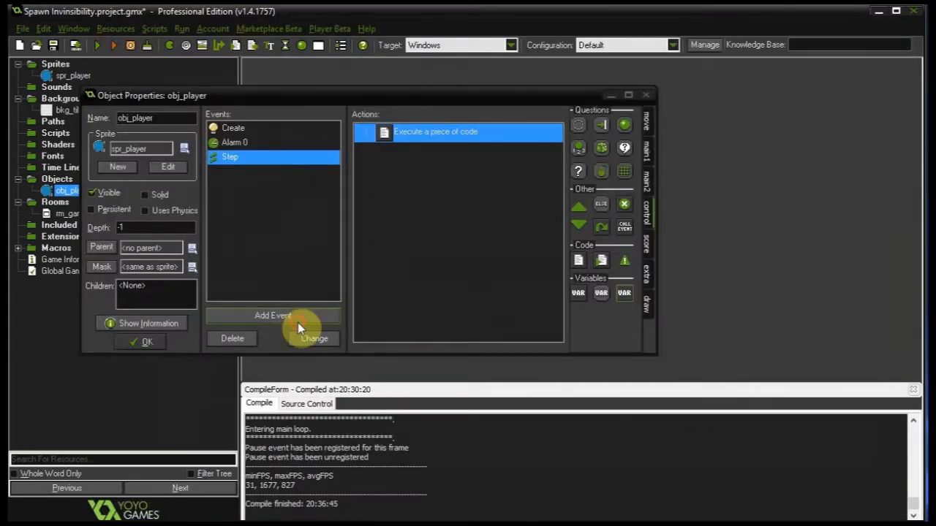
Step: Add a Left Pressed event removing 10 health when not invincible and destroying the instance at health <= 0
click(272, 316)
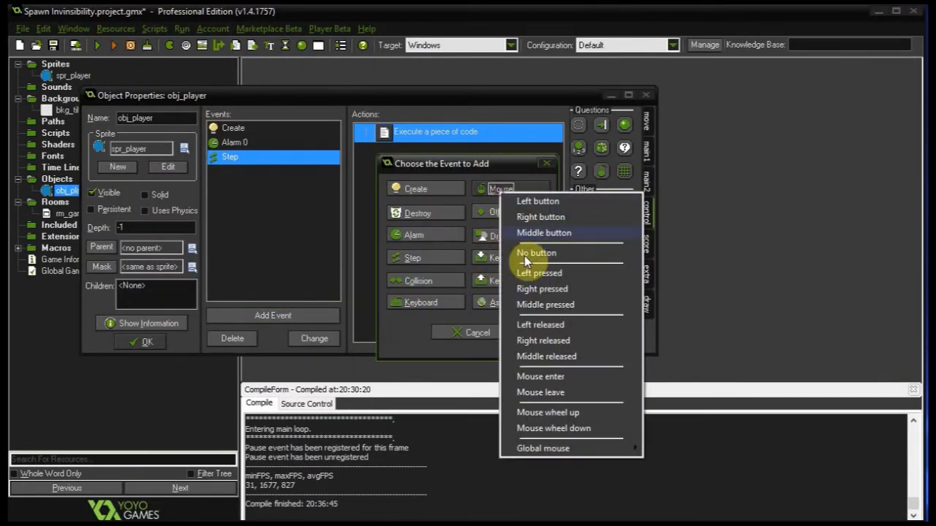
click(539, 273)
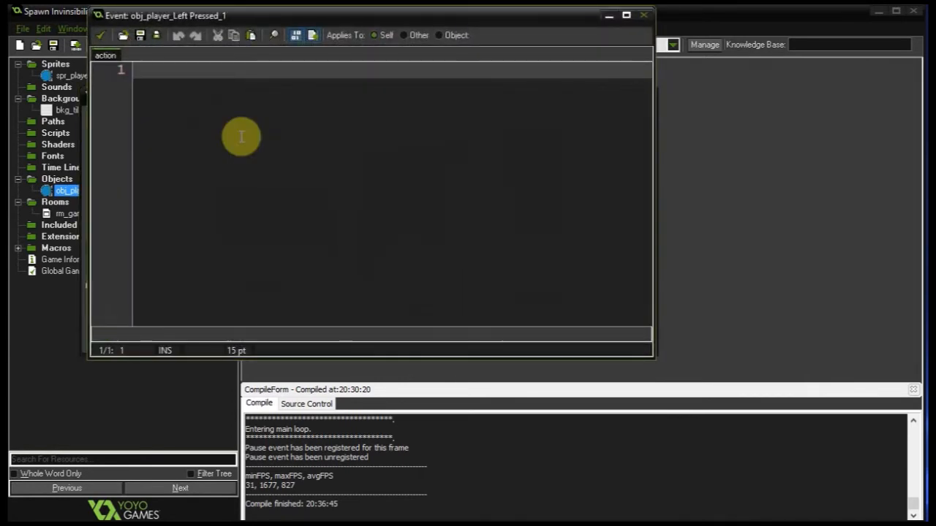
text(if (!invincibility)
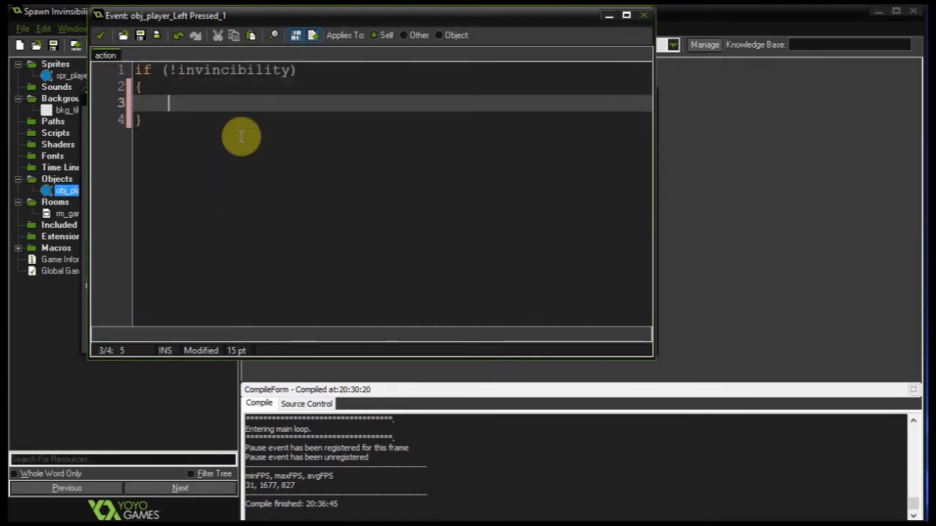
text(health -=)
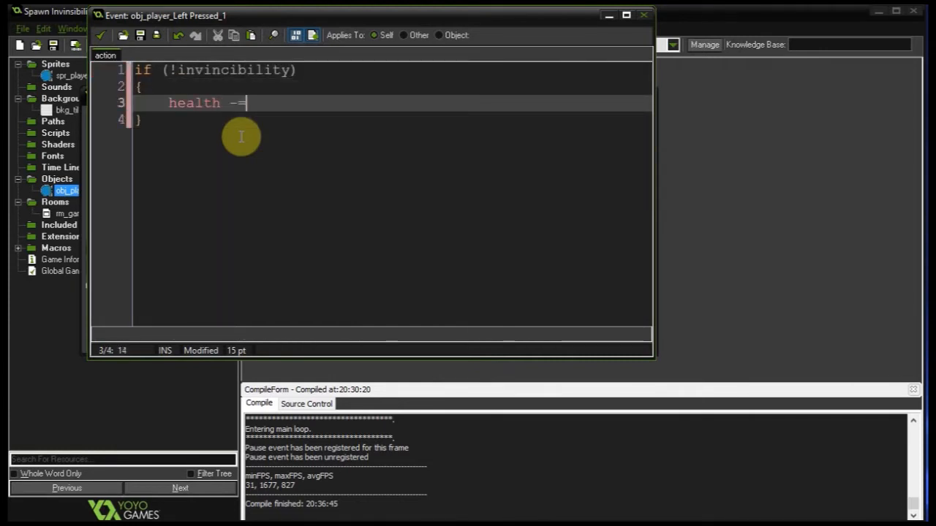
text(10;)
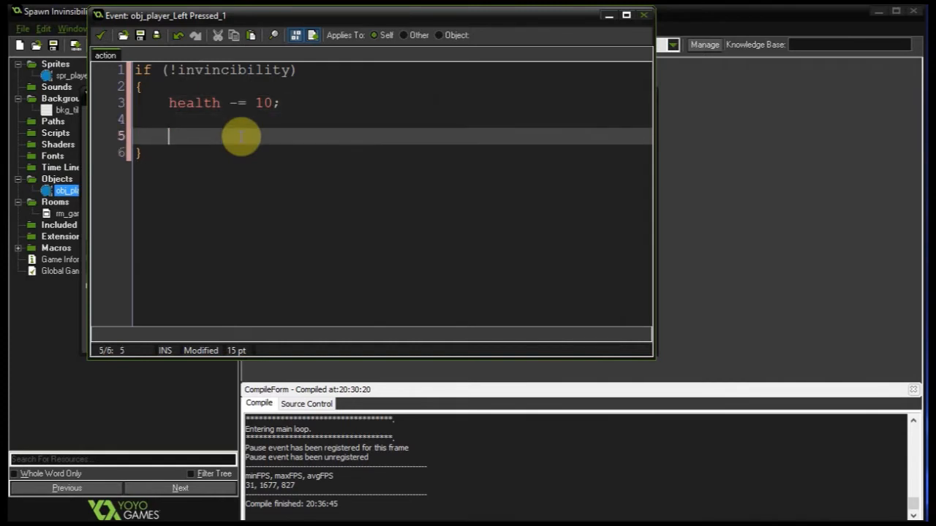
text(if (health <= 0)
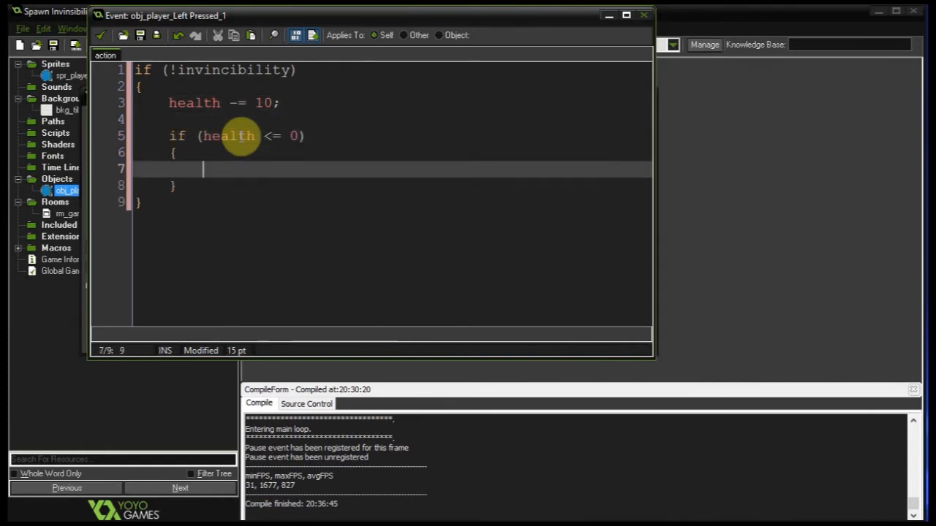
text(instance_d)
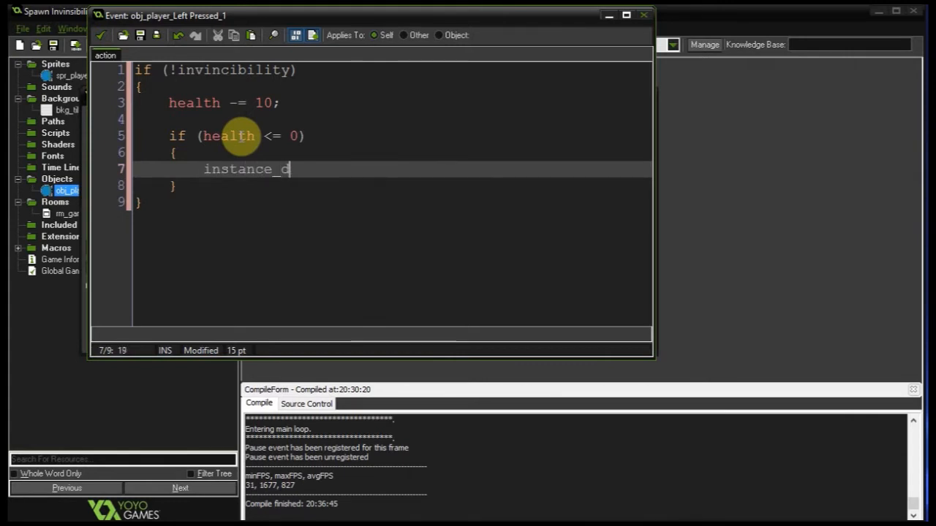
text(estroy();)
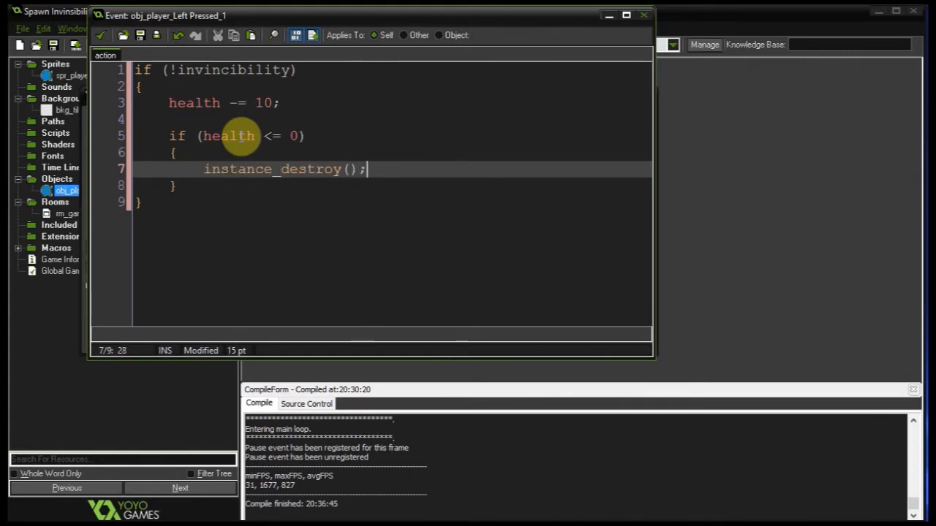
mouse_move(208, 17)
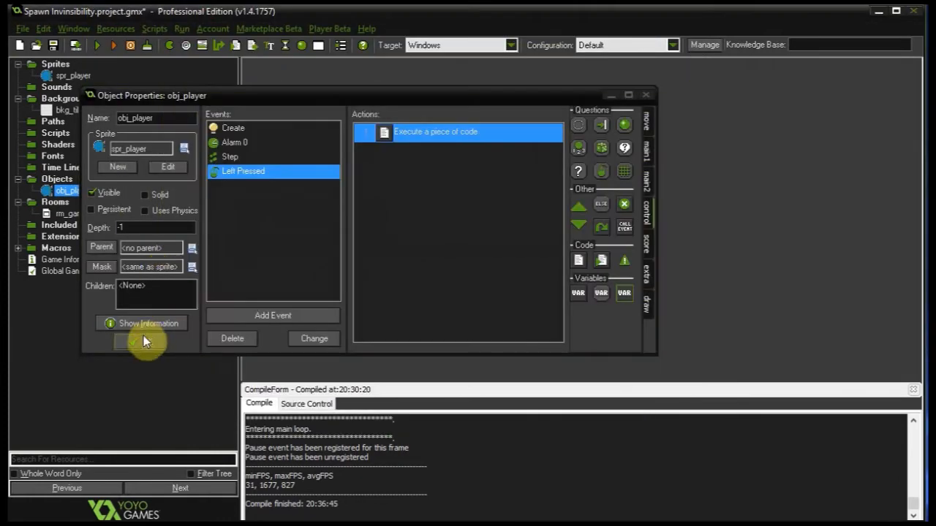
Step: Create obj_controller with a Step event checking no obj_player instance exists and calling randomize()
right_click(57, 178)
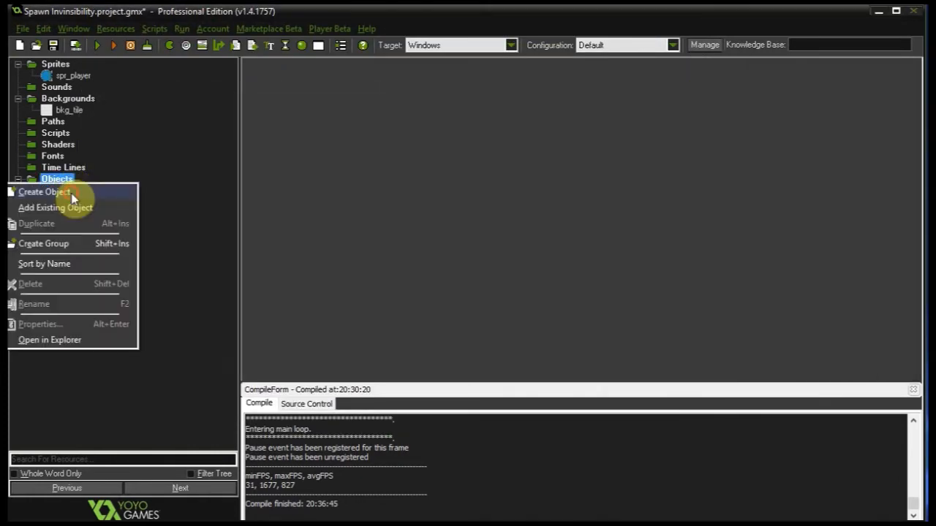
click(42, 191)
text(obj_controller)
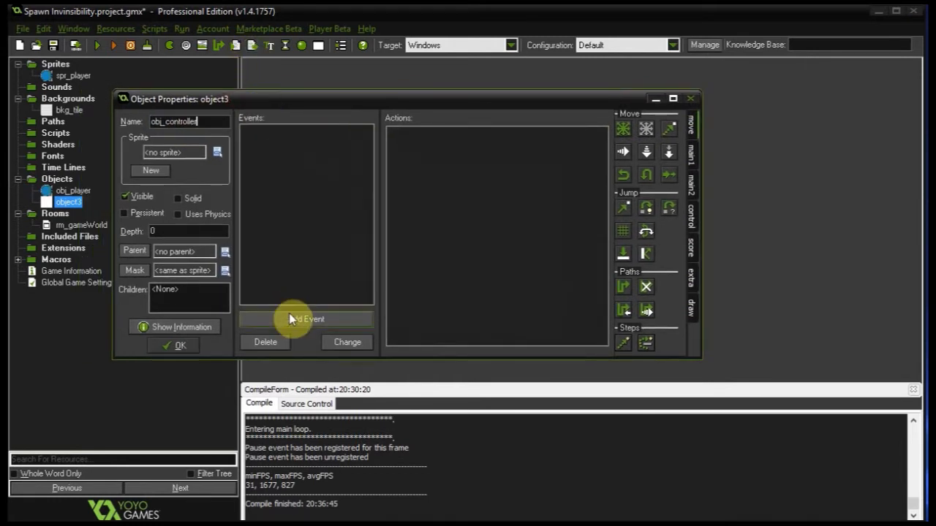
click(306, 319)
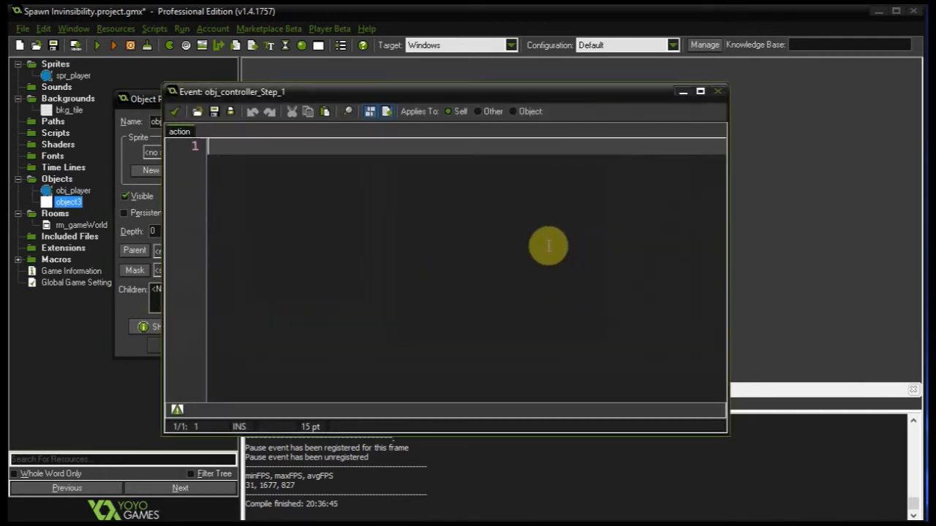
text(if (!i)
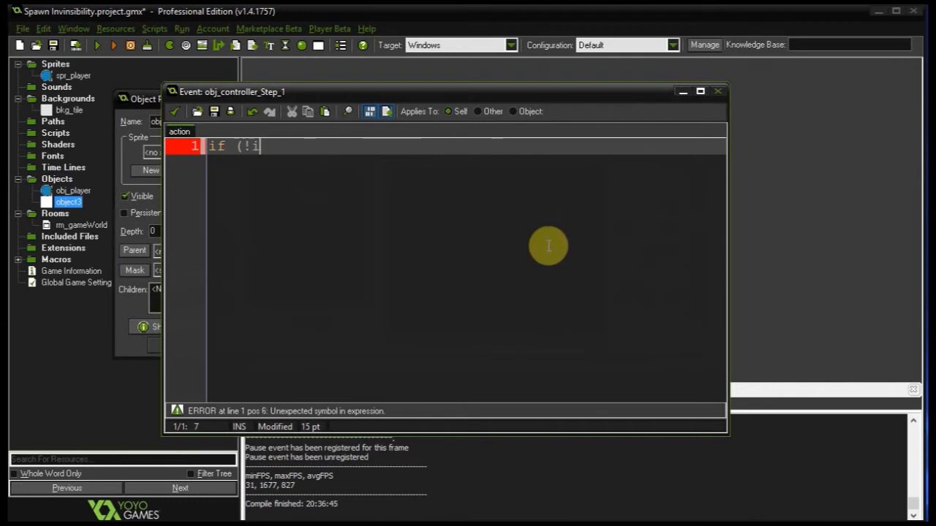
text(nstance_exists(obj_player)
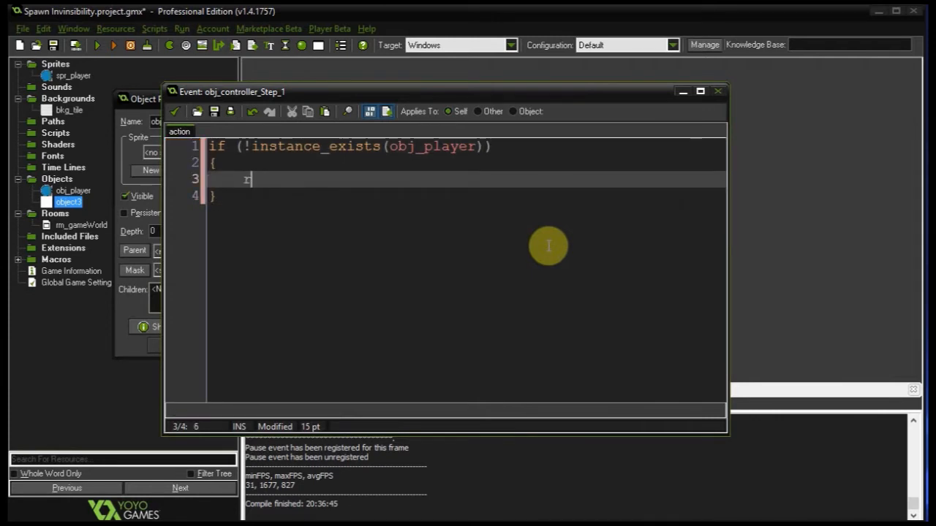
text(rando)
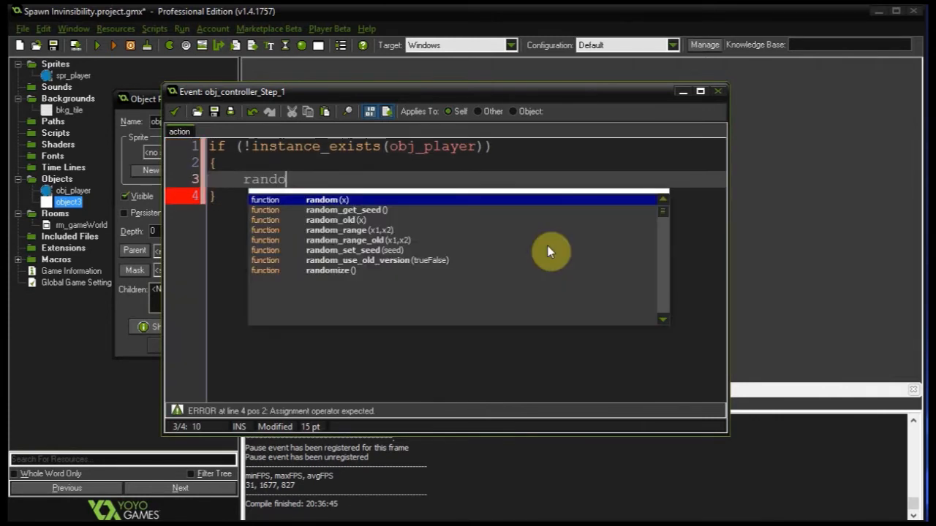
text(mize();)
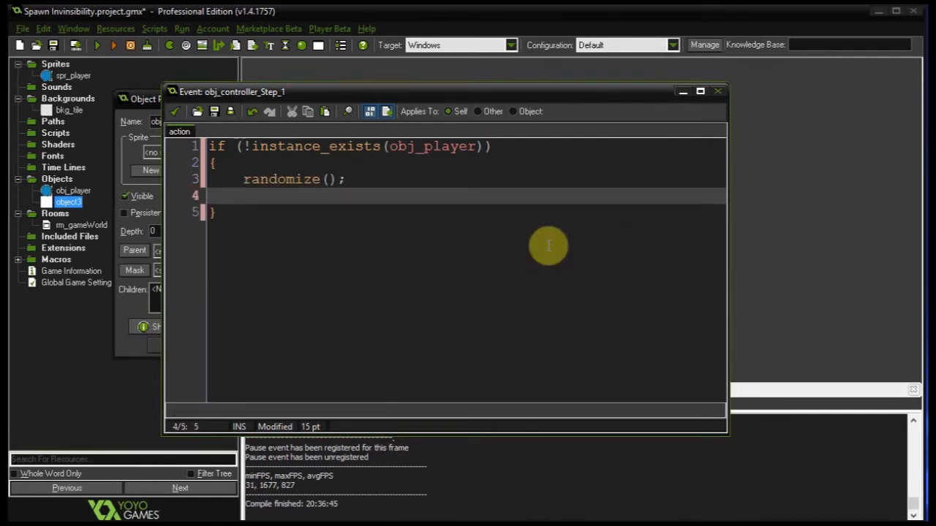
Step: Spawn obj_player with instance_create at irandom_range(100,1180), irandom_range(100,620)
text(instance_creat)
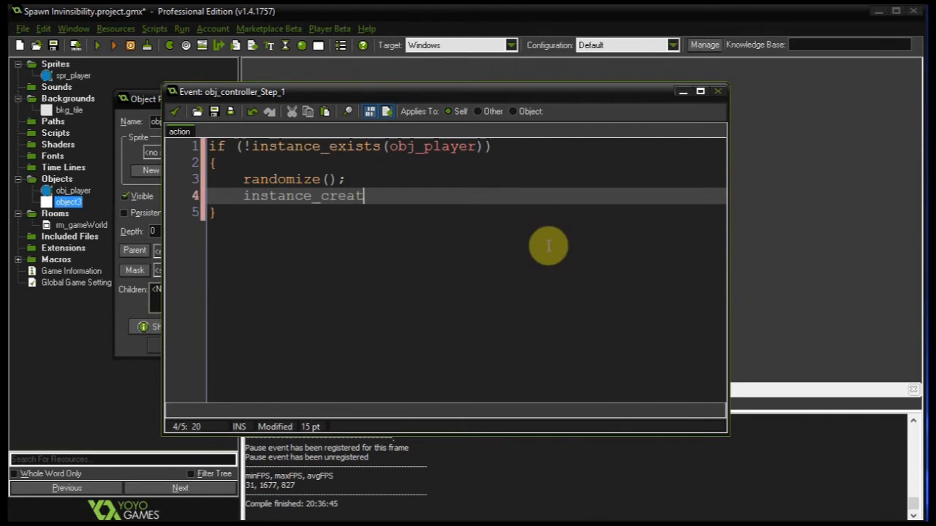
text(e(irandom_range)
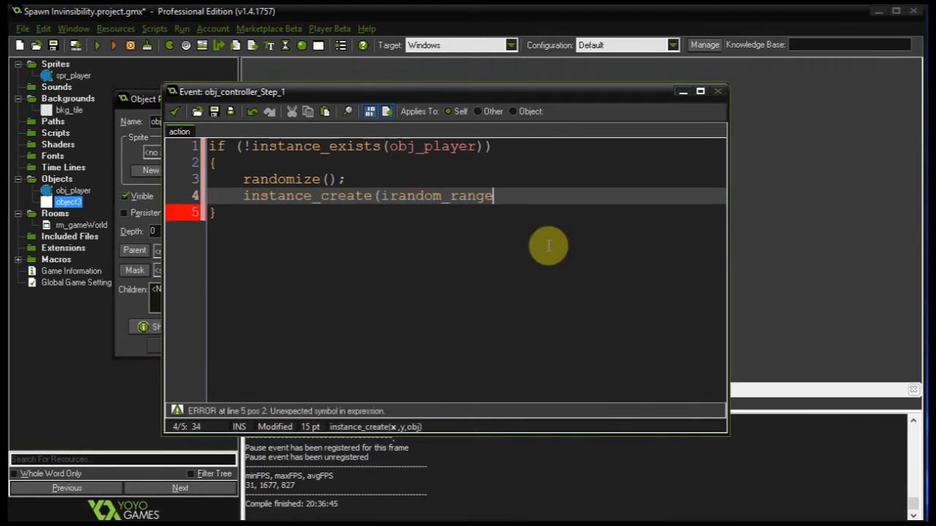
text((100,)
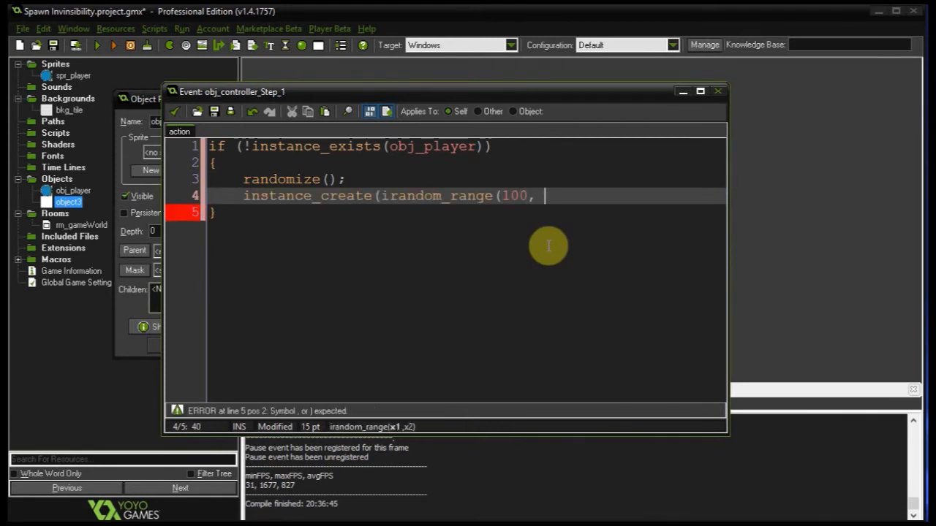
text(r)
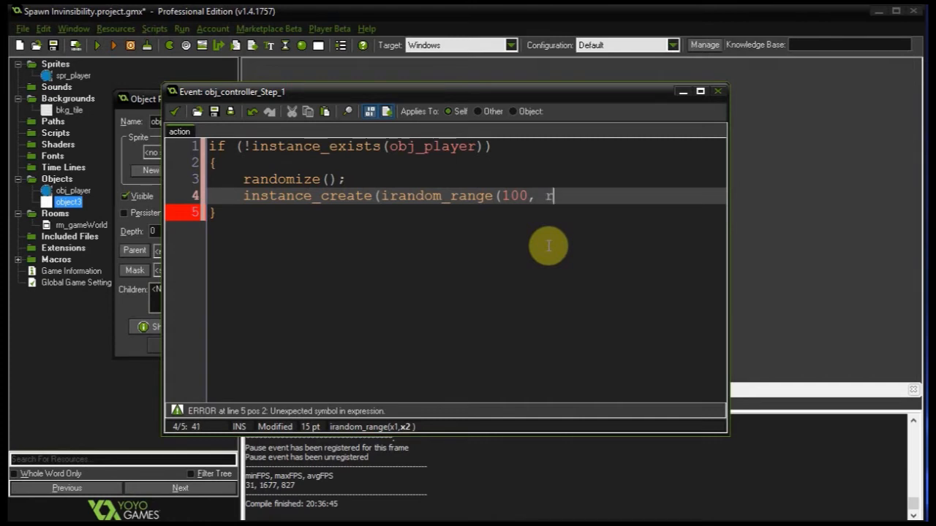
text(1180), irandom_range(100)
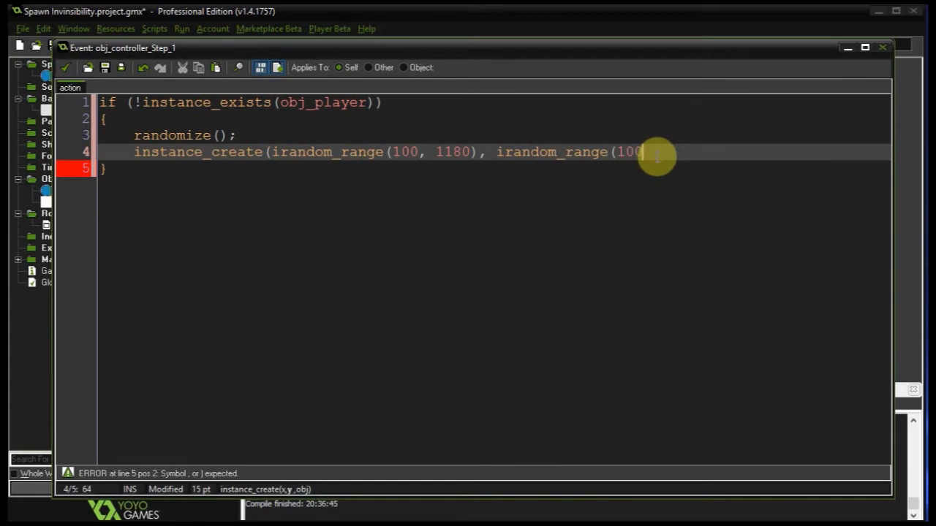
text(,)
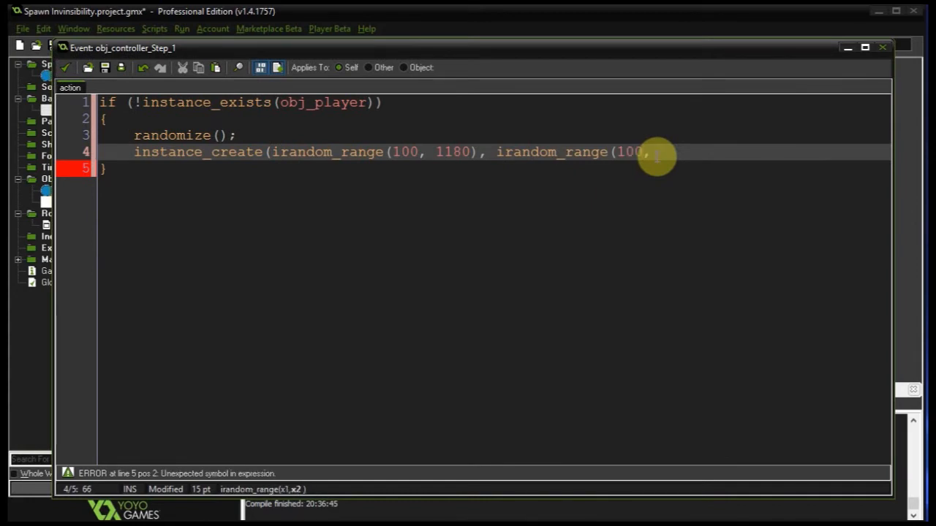
text(620))
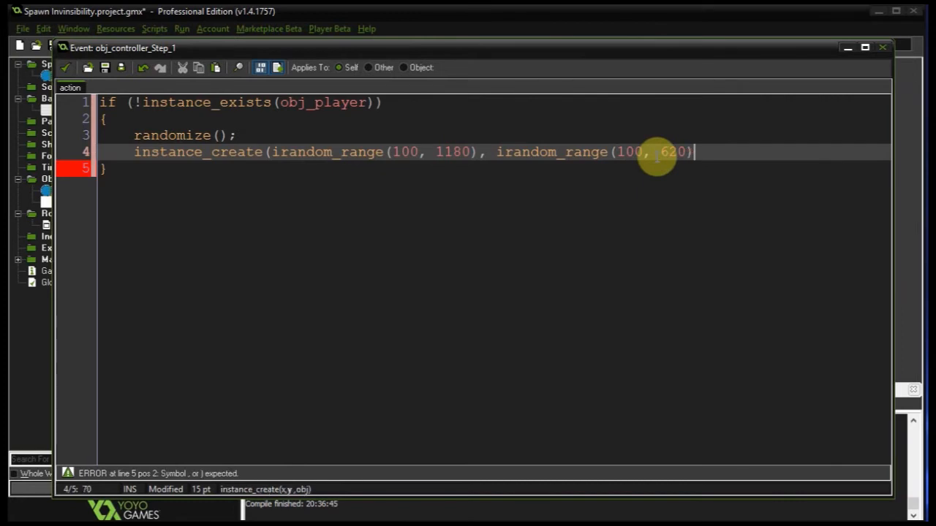
text(,)
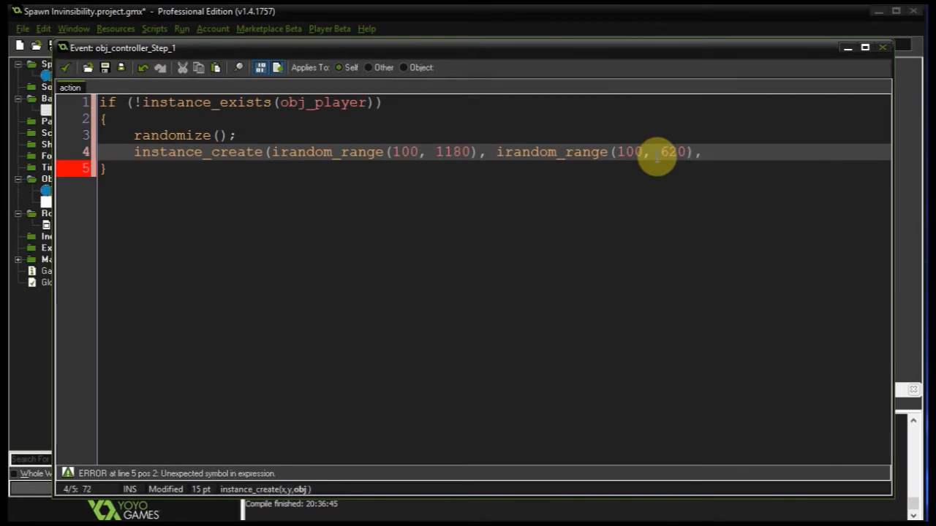
text(obj_player))
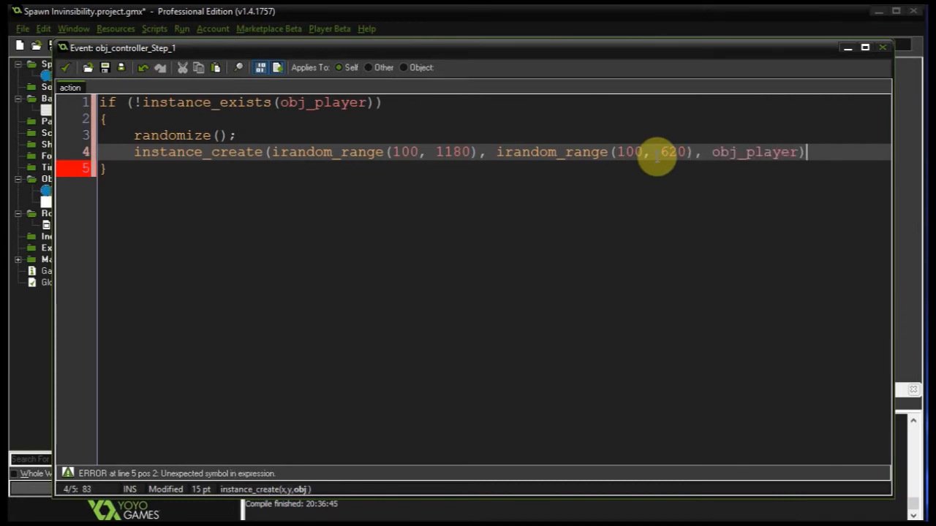
text(;)
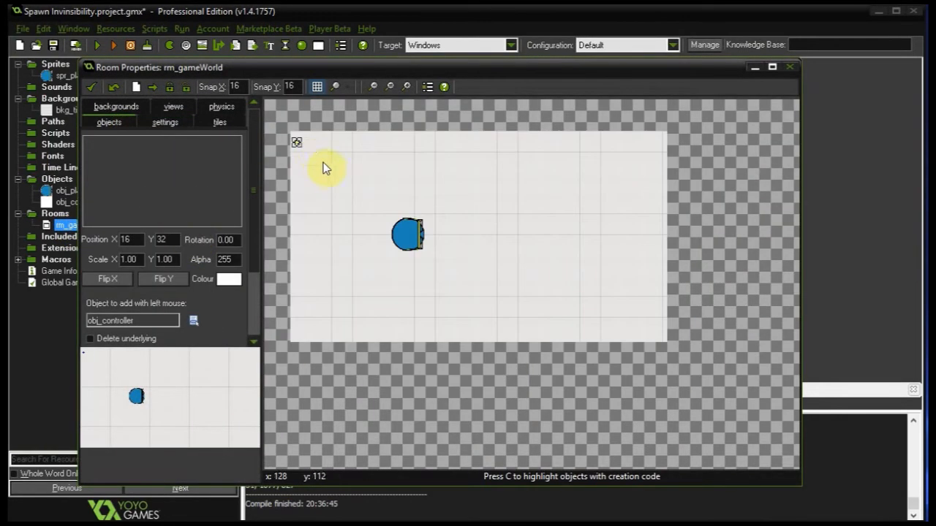
Step: Create a fresh object from the Objects group for the HUD
double_click(79, 201)
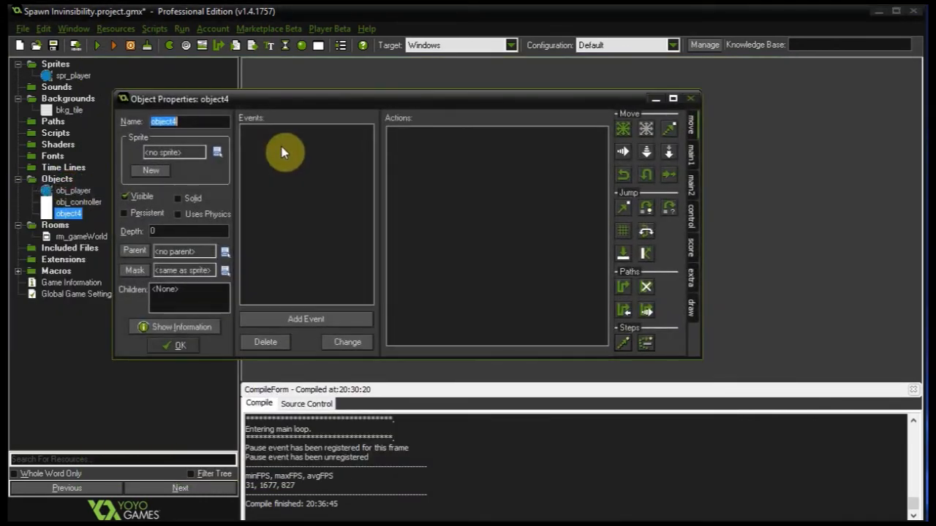
Step: Name the object obj_hud and add a Draw GUI event starting draw_healthbar(50, 50, 1230, 75, ...)
text(obj_hud)
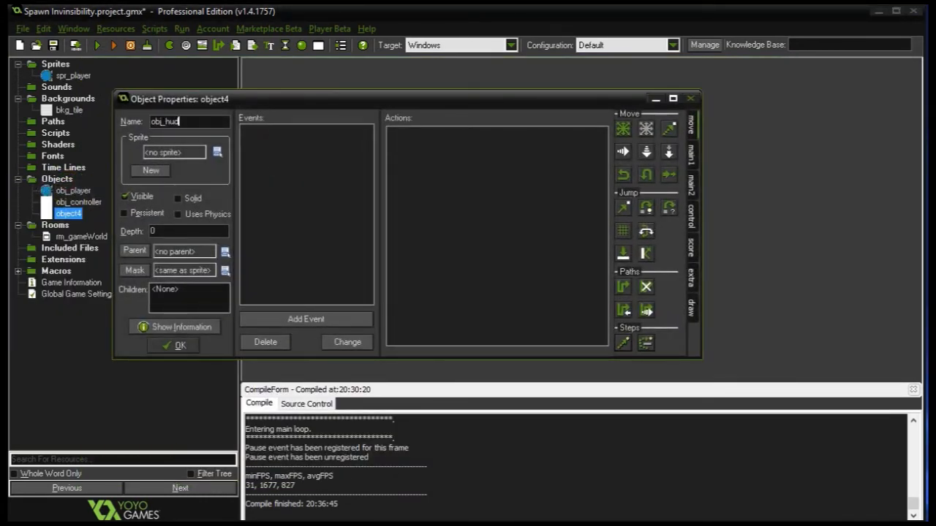
click(306, 319)
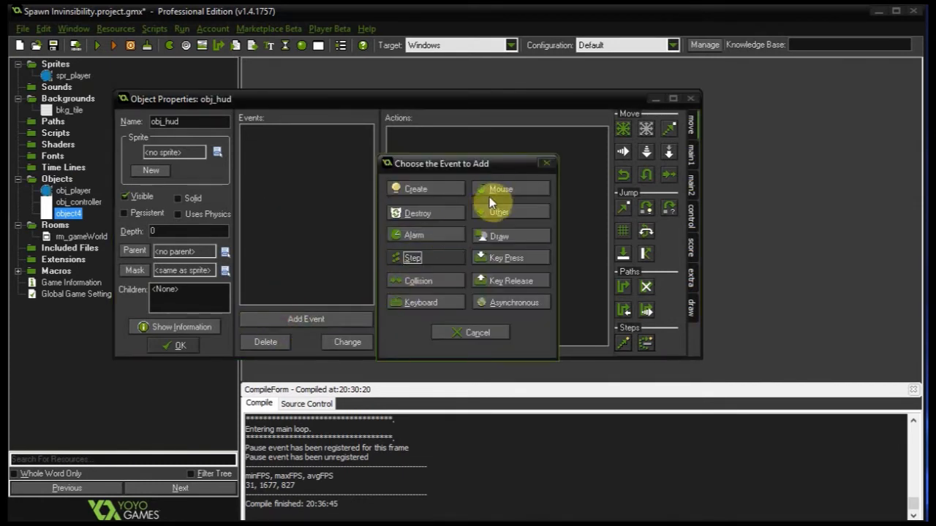
click(497, 236)
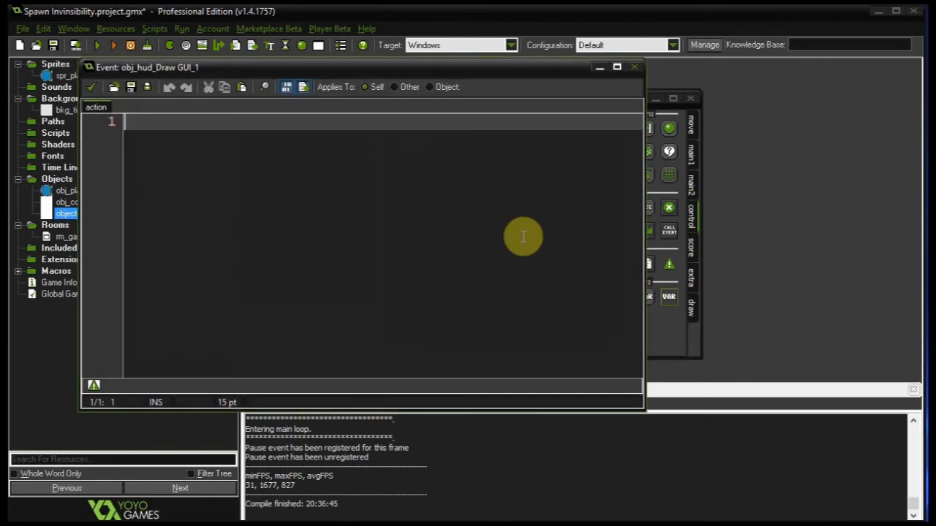
text(draw_hea)
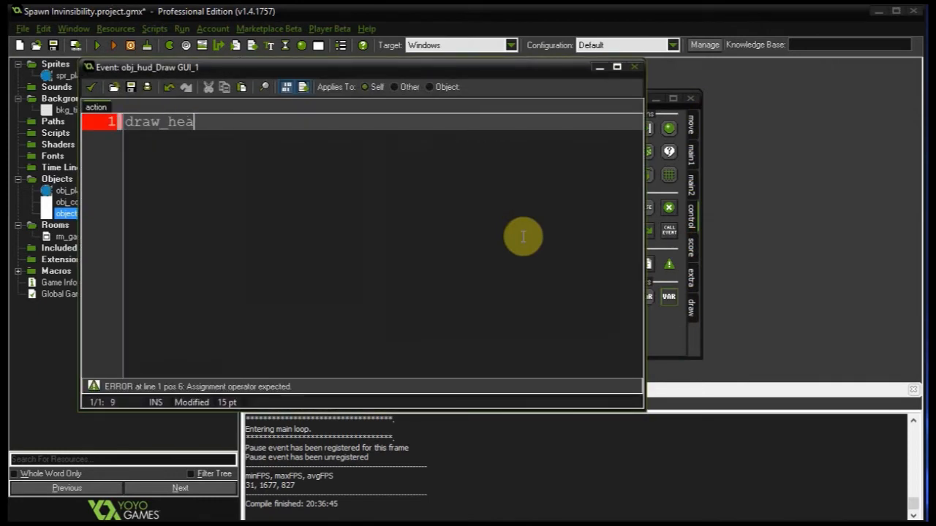
text(lthbar(50)
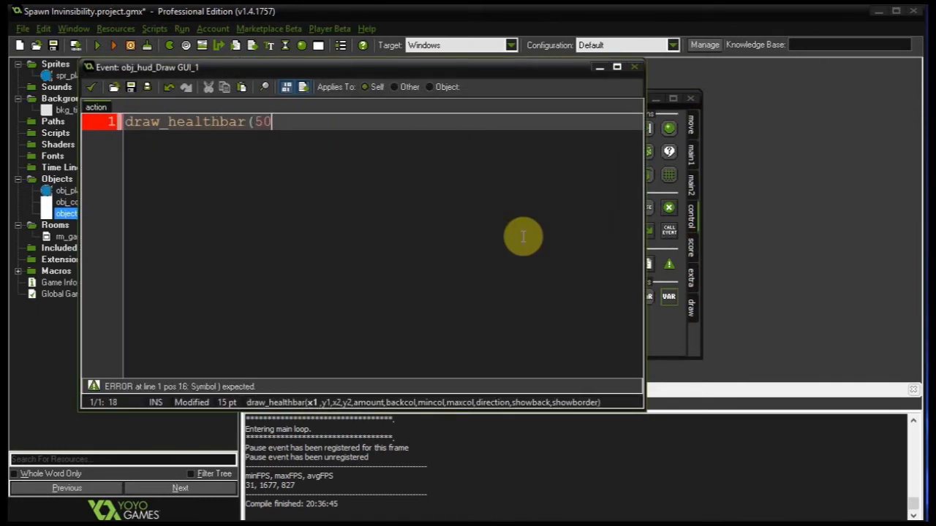
text(, 50,)
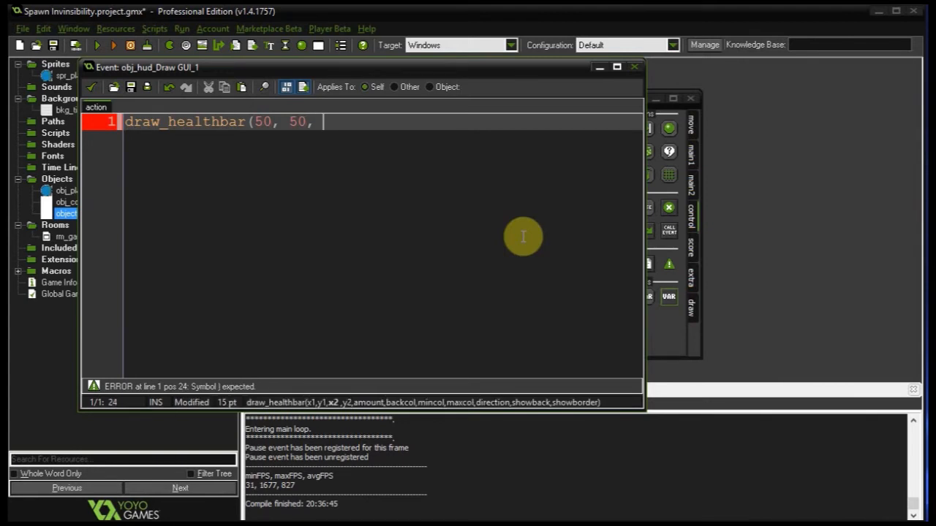
text(1230)
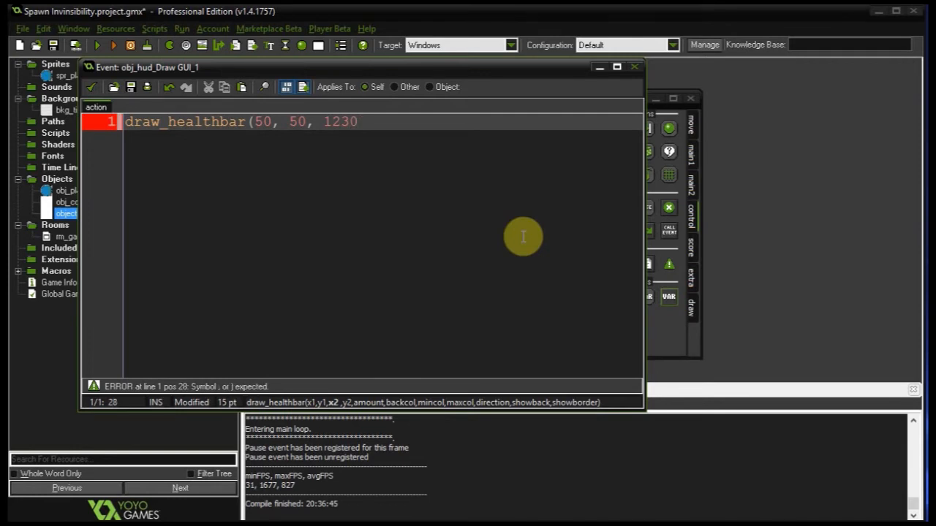
text(,)
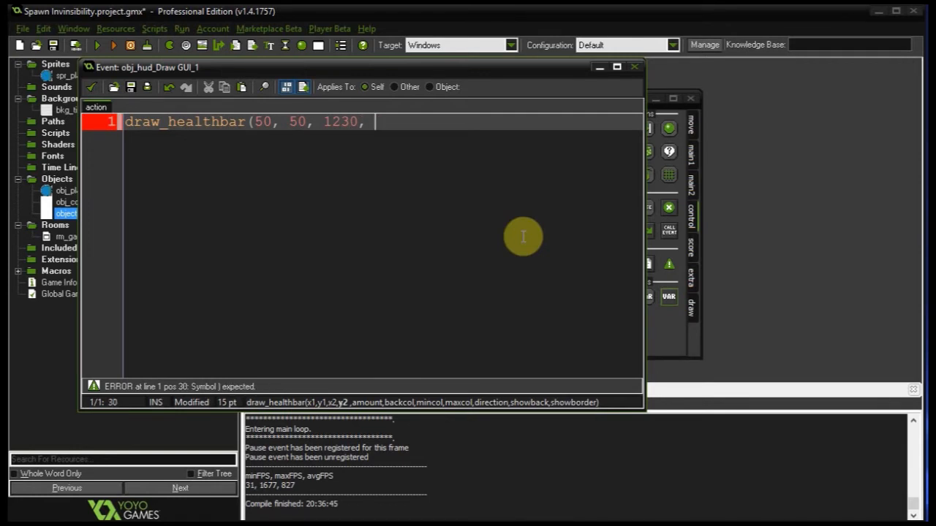
text(75,)
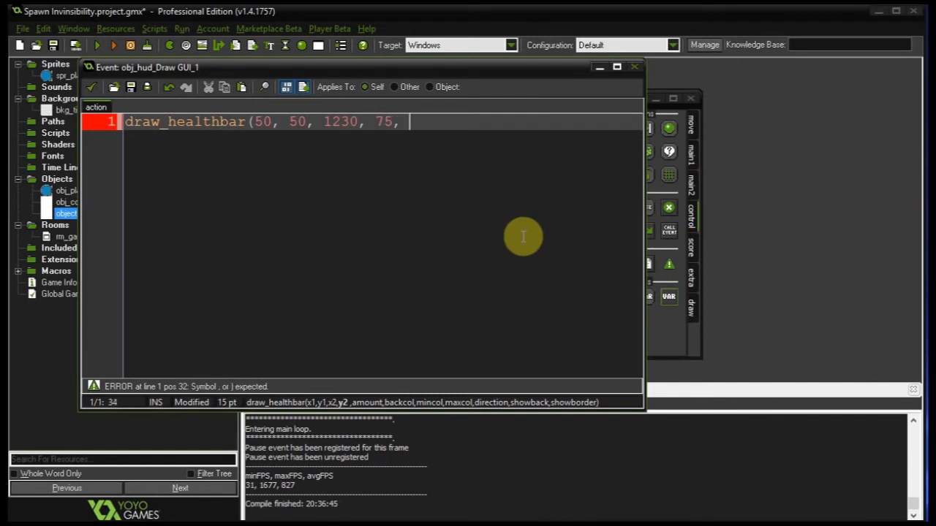
Step: Finish the health bar call with health, c_black, c_red and a make_colour_rgb green maximum colour
text(health,)
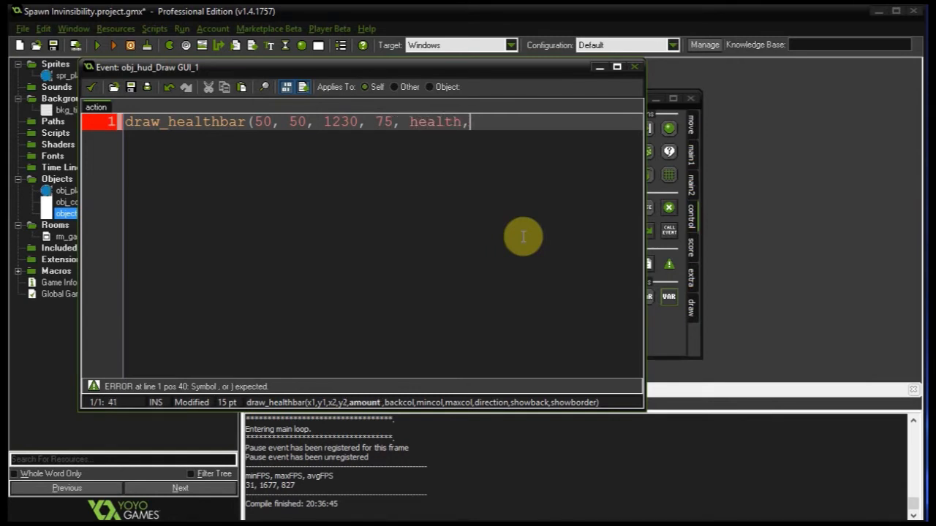
text(c_black,)
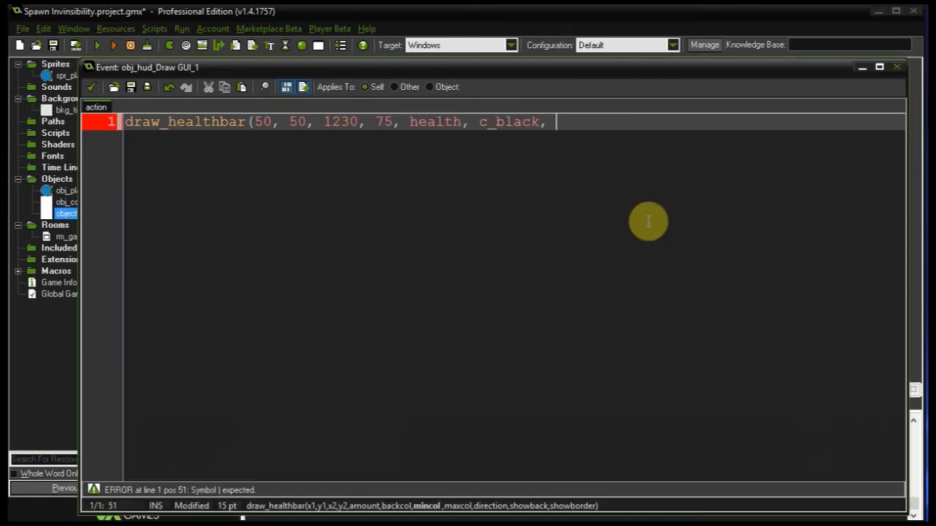
text(c_red,)
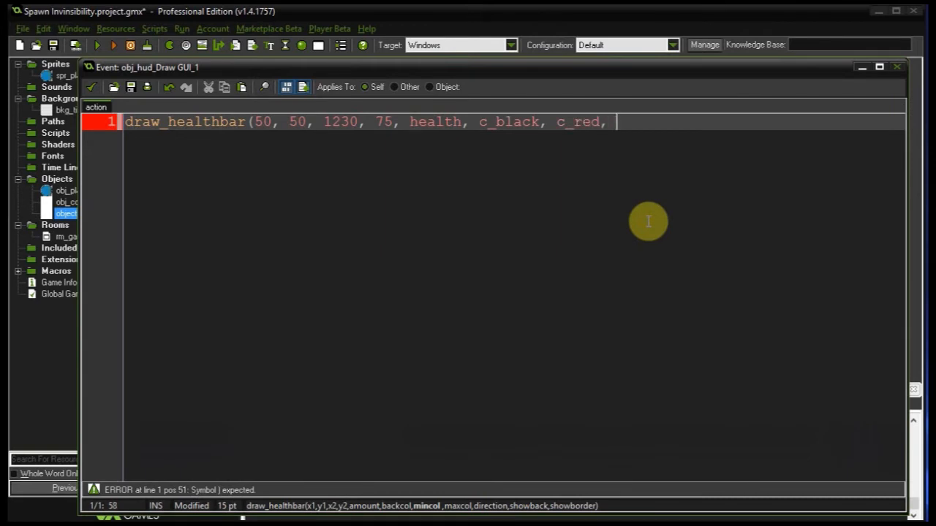
text(make)
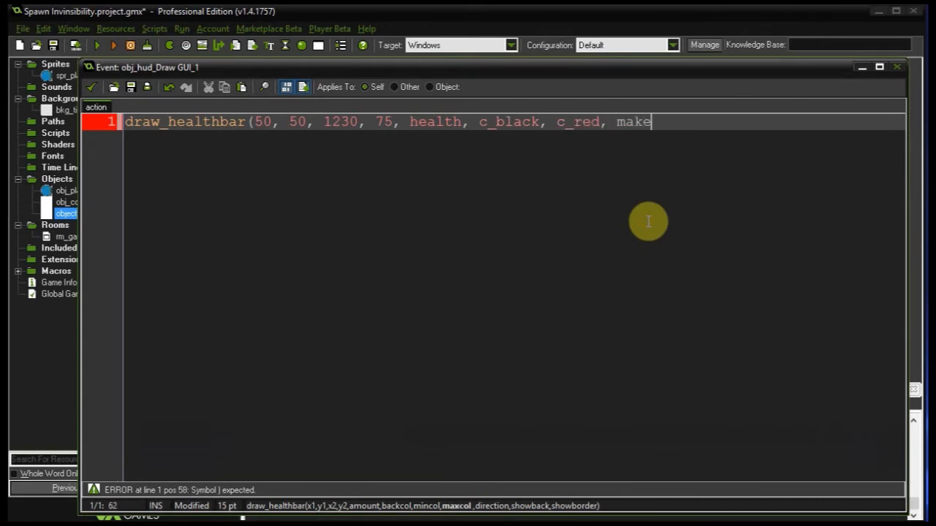
text(_colour_rgb)
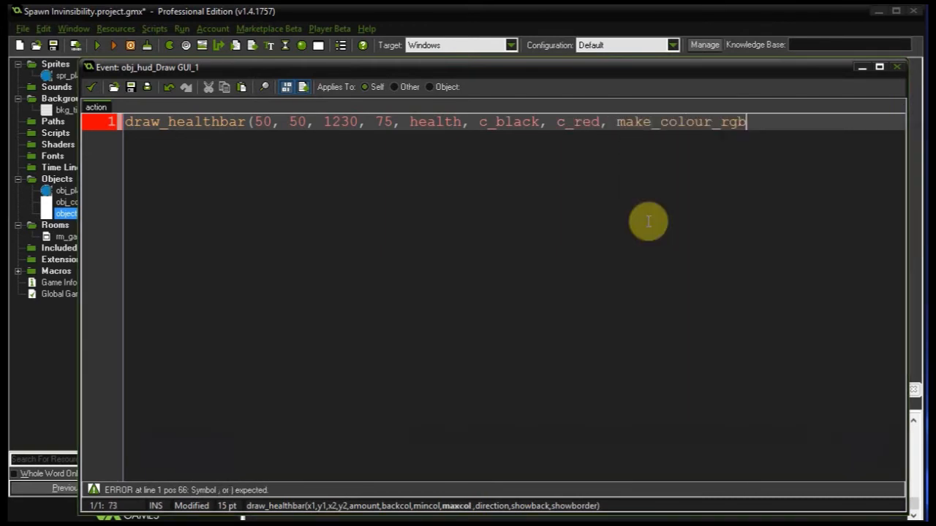
text(()
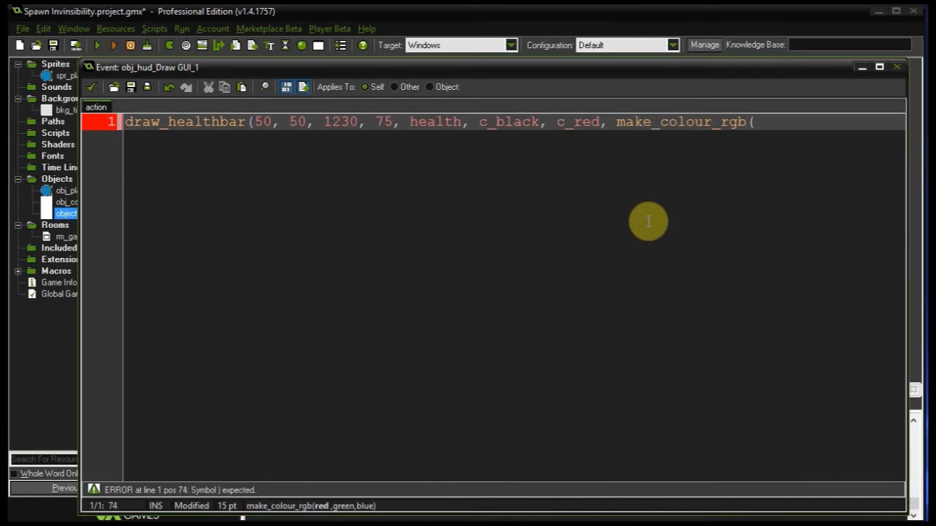
text(183, 224, 31),)
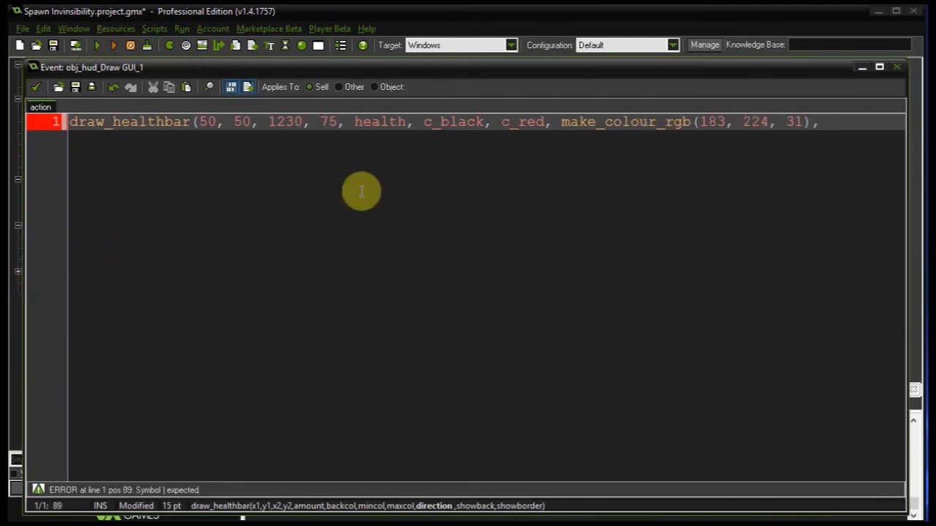
text(0)
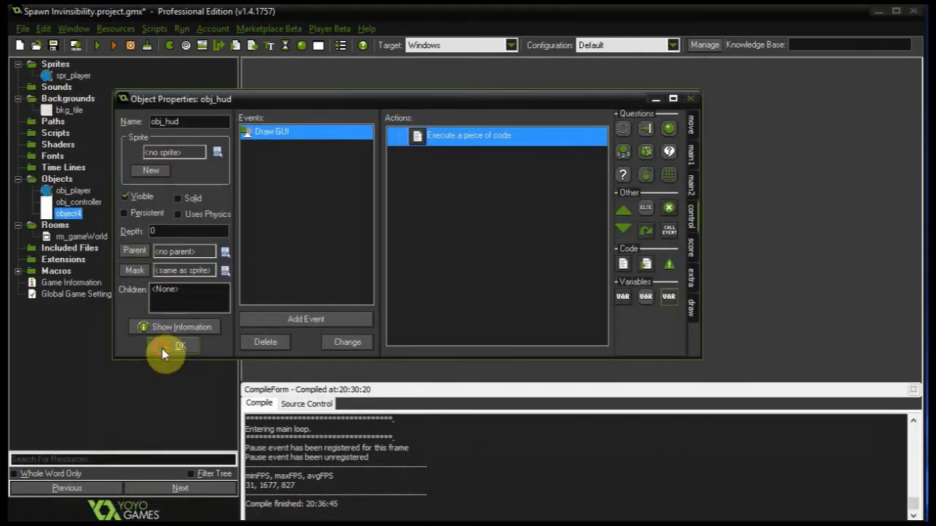
Step: Close obj_hud and review obj_player's Create and Alarm 0 code without changes
click(180, 346)
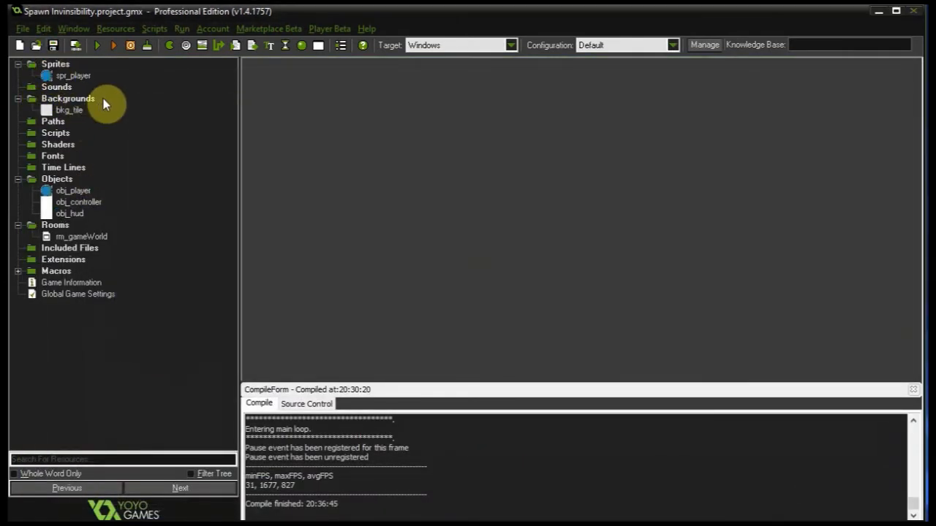
double_click(73, 190)
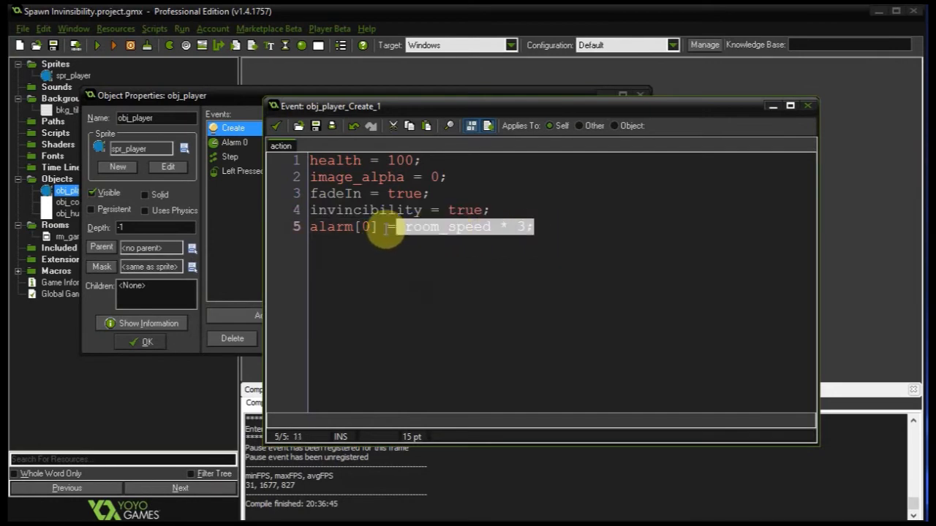
click(276, 126)
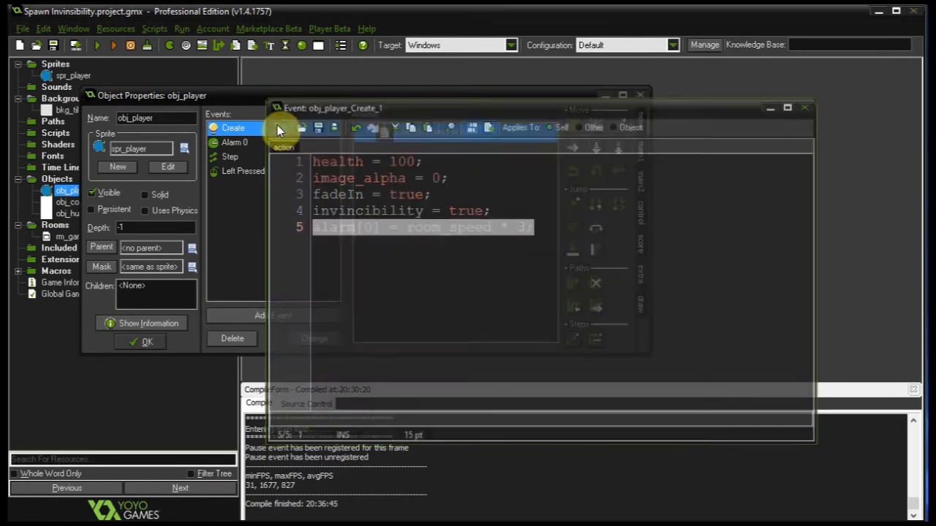
click(234, 142)
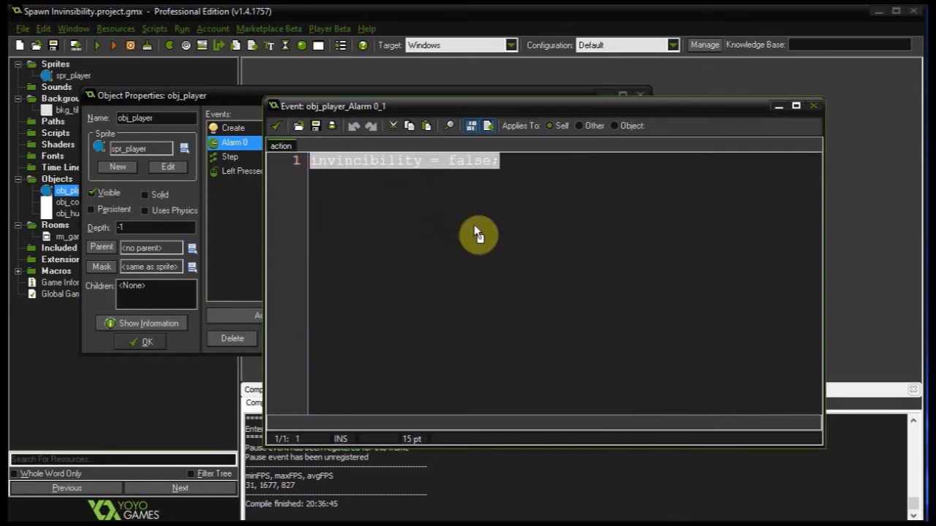
click(230, 157)
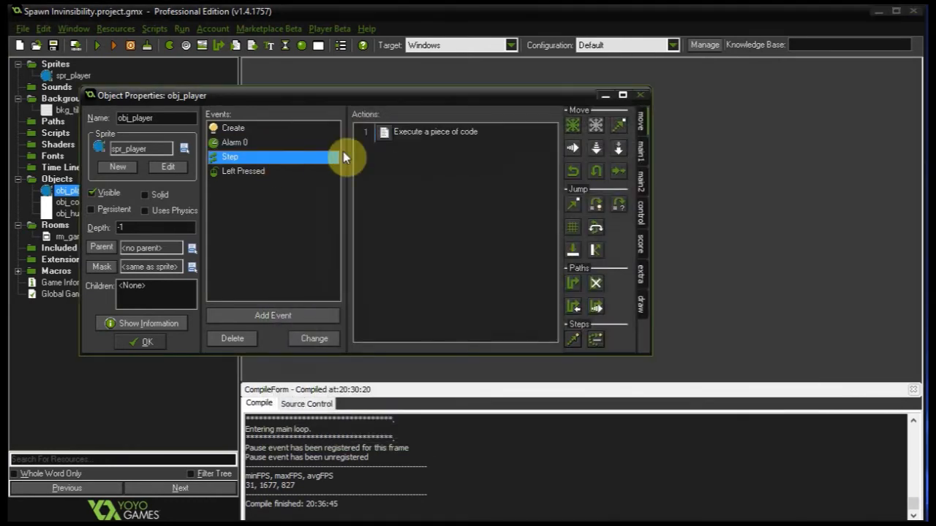
Step: Review obj_player's Step event fade code without changes
double_click(436, 131)
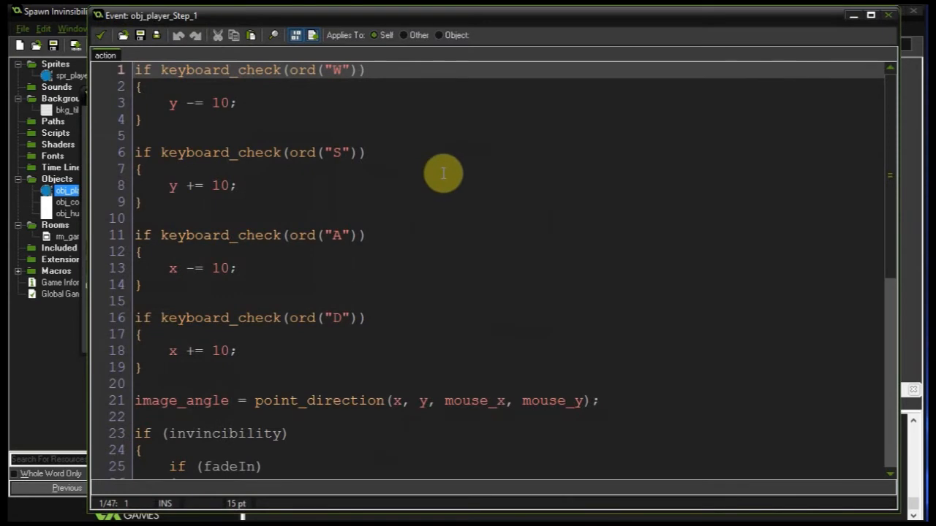
scroll(down, 3)
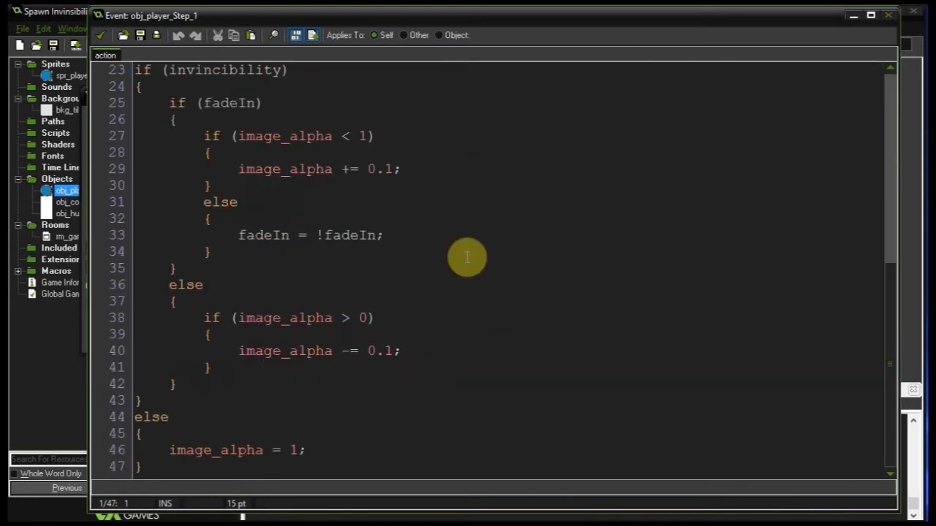
double_click(284, 136)
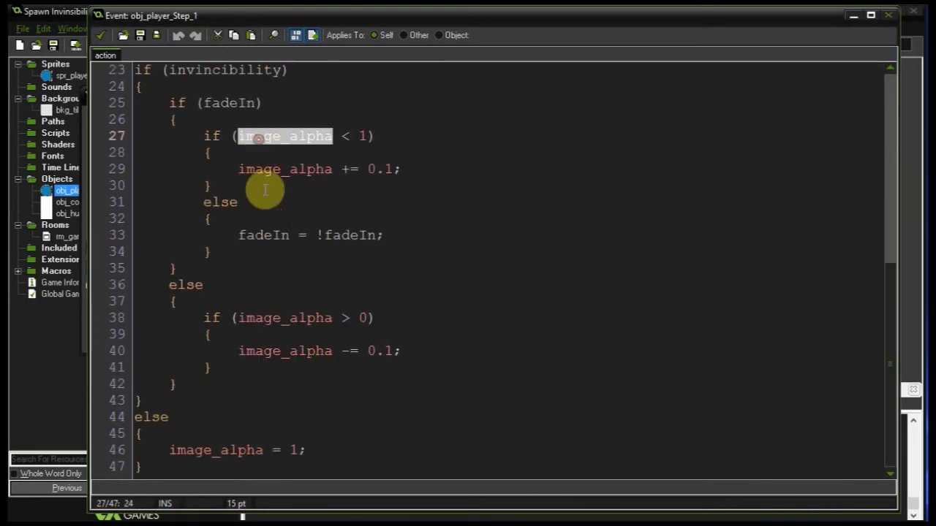
mouse_move(204, 102)
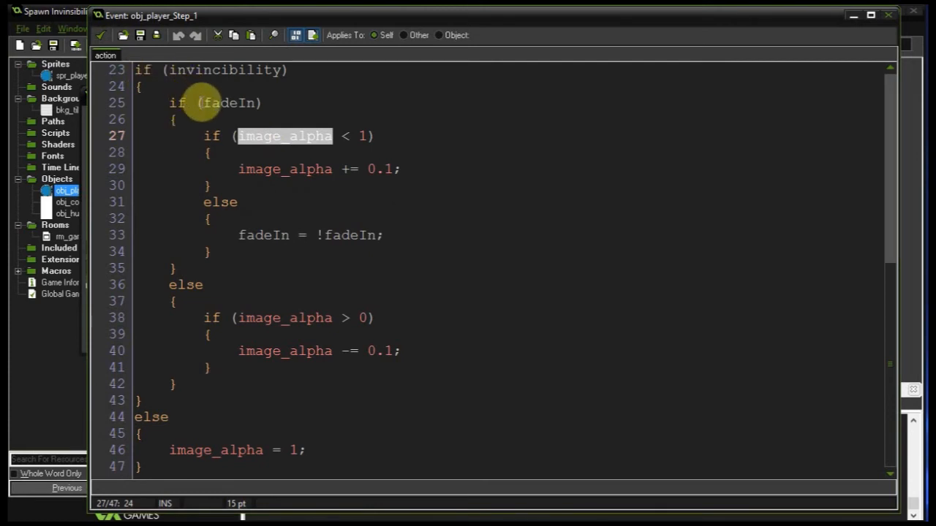
double_click(228, 102)
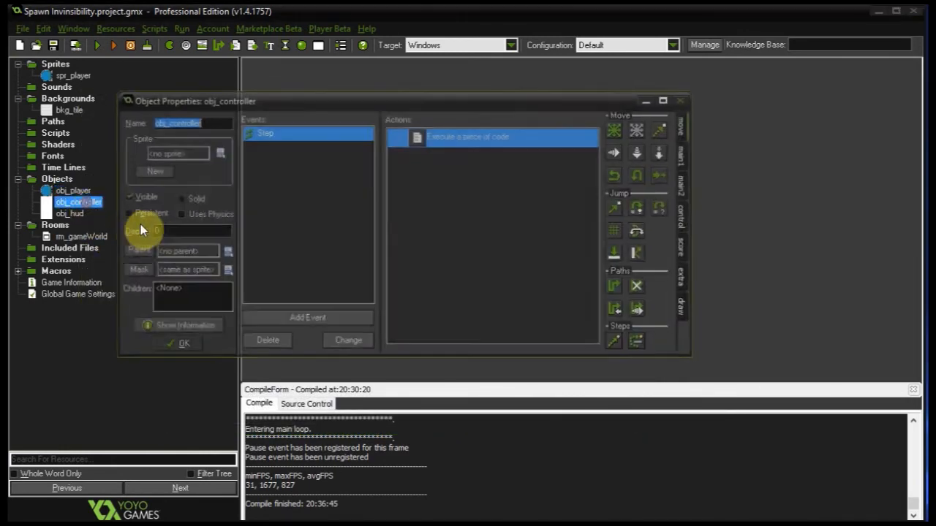
double_click(492, 137)
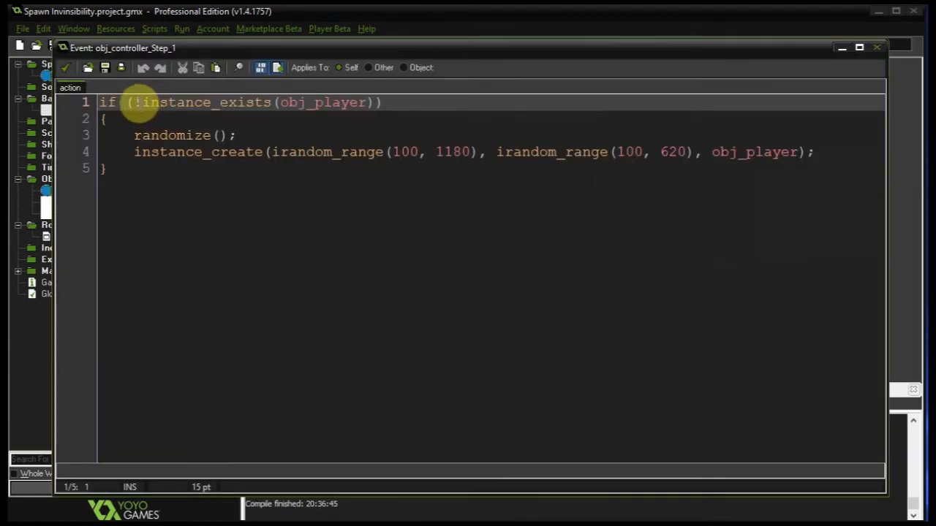
double_click(322, 103)
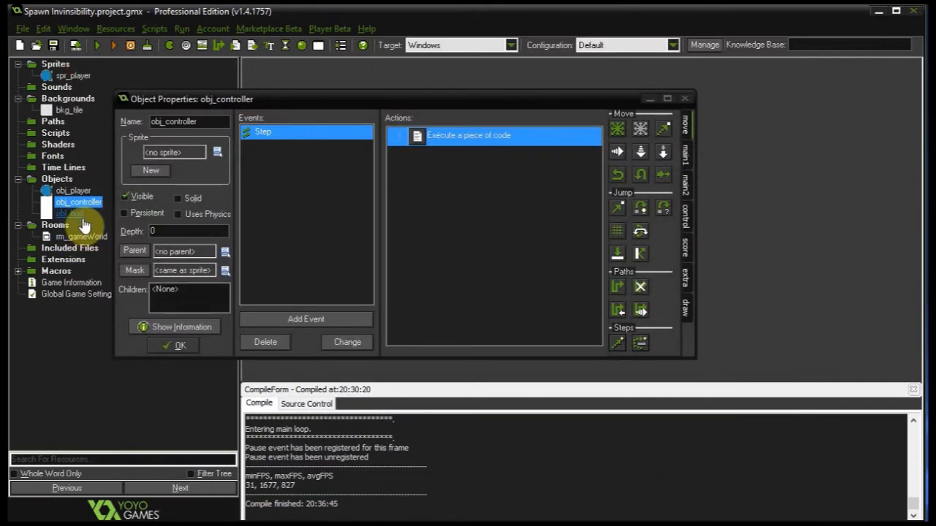
double_click(468, 134)
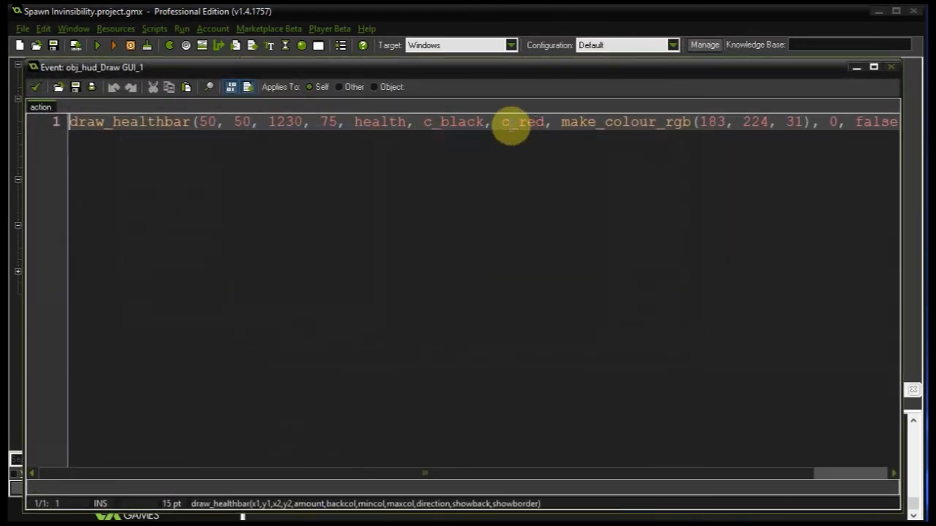
double_click(379, 121)
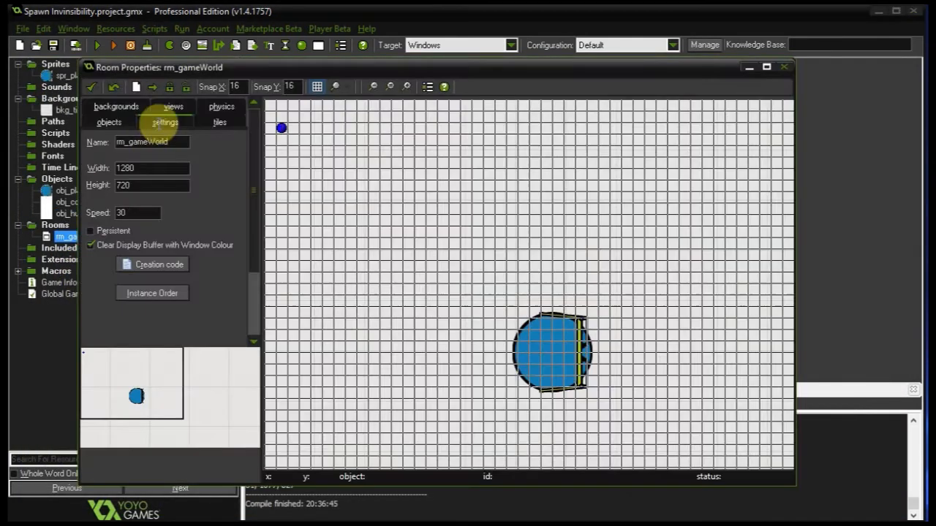
Step: Place obj_hud into rm_gameWorld, close the room and run the game for a test
click(108, 123)
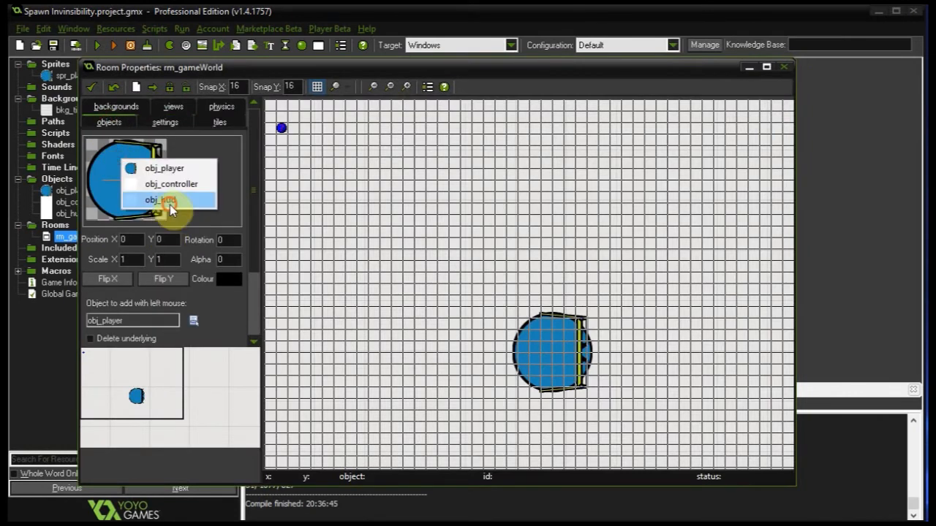
click(784, 67)
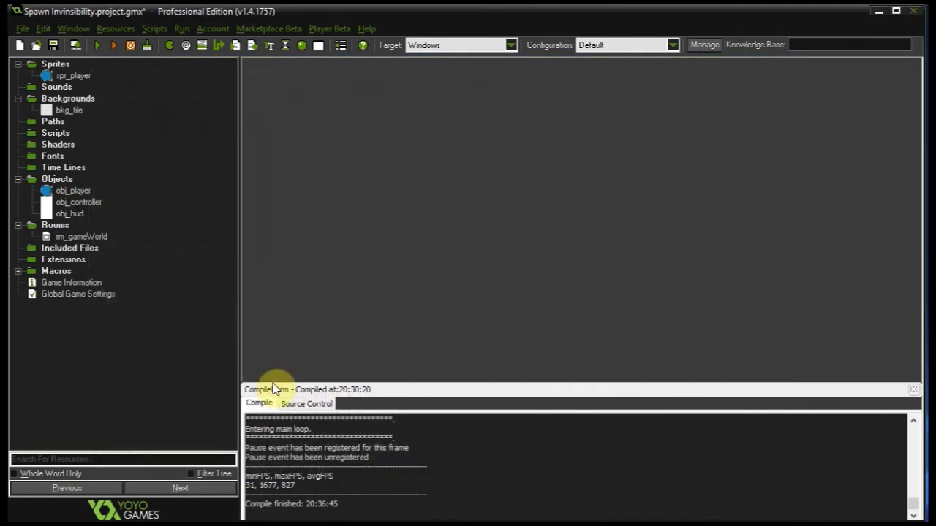
click(96, 45)
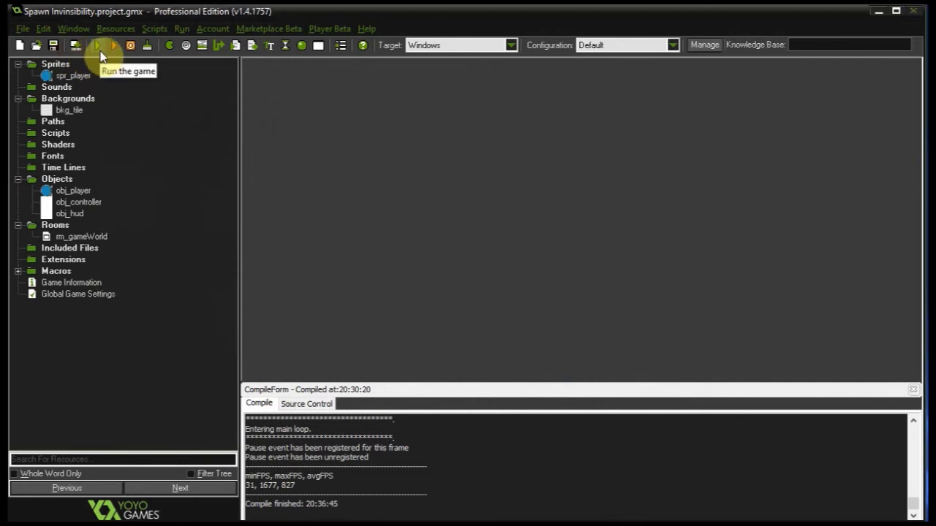
click(98, 45)
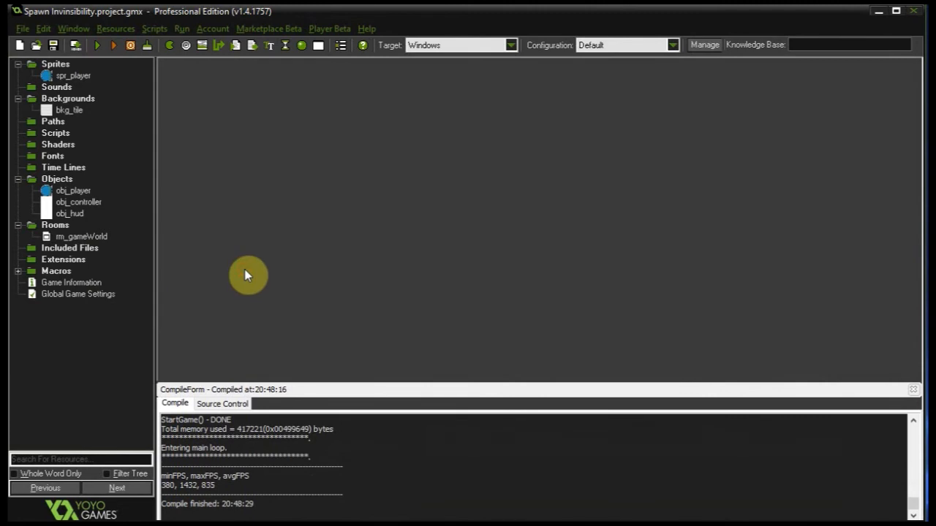
Step: Review obj_player's Step fade code so fadeIn flips back after fade-out ends, then close it
double_click(73, 190)
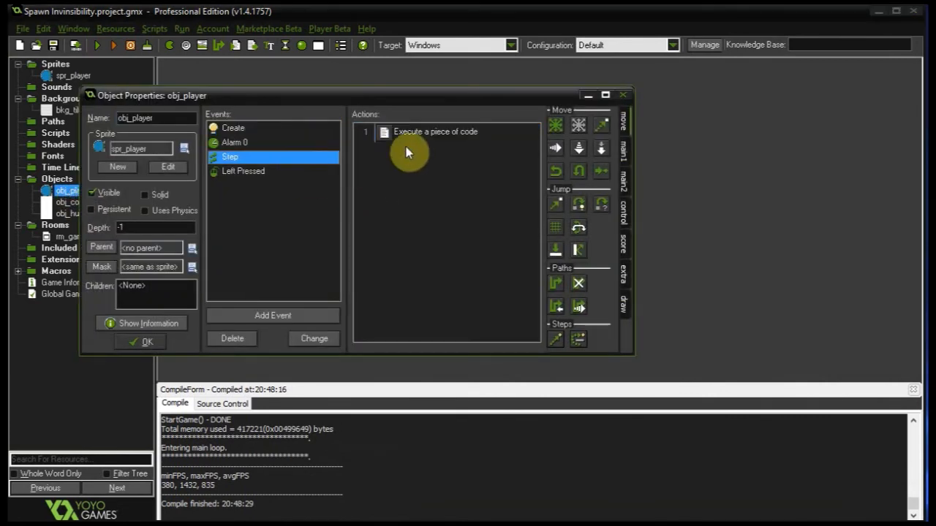
double_click(436, 132)
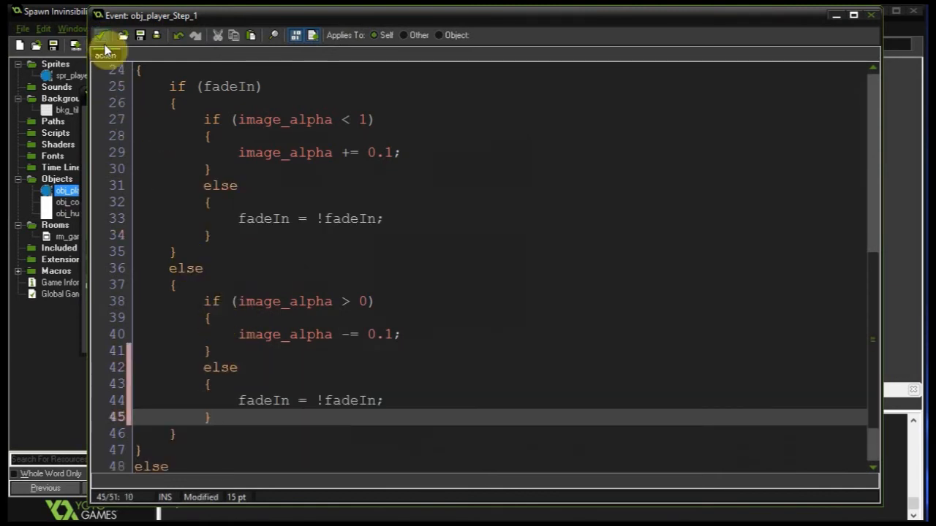
mouse_move(254, 344)
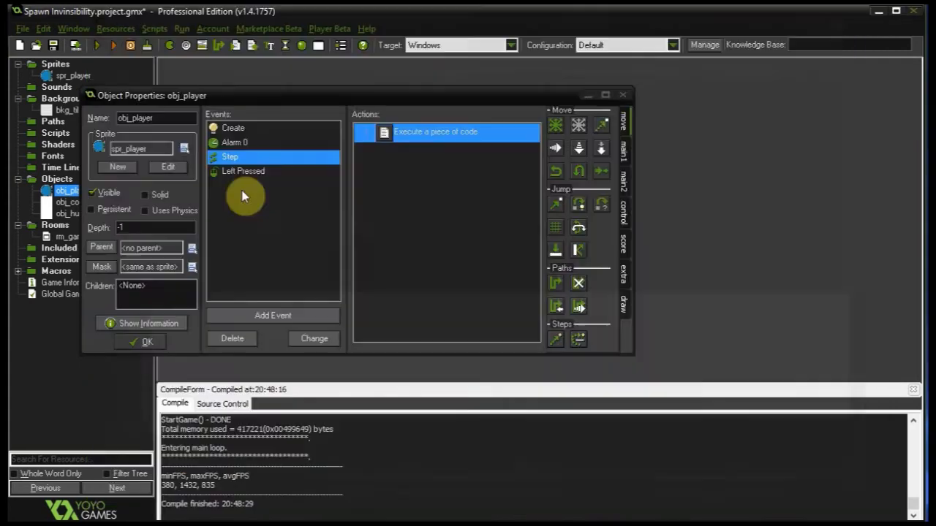
click(146, 342)
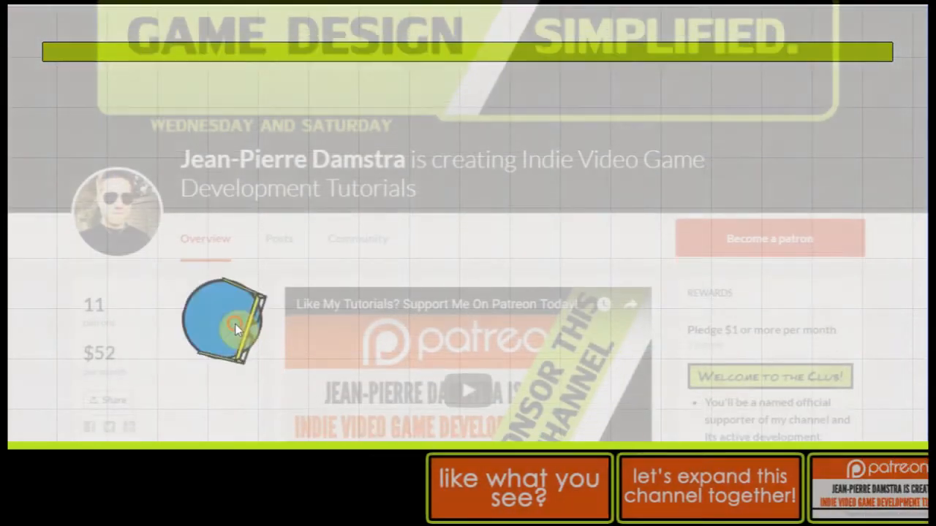
scroll(down, 3)
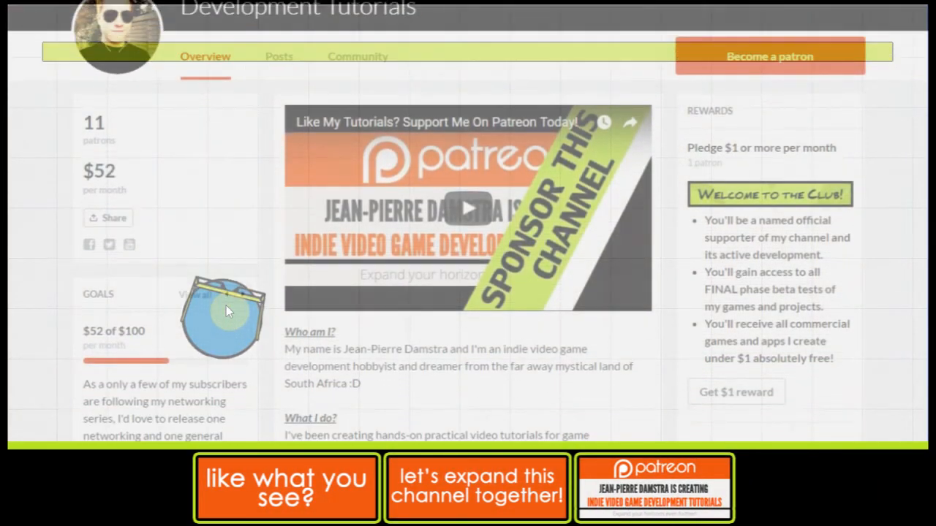
scroll(down, 3)
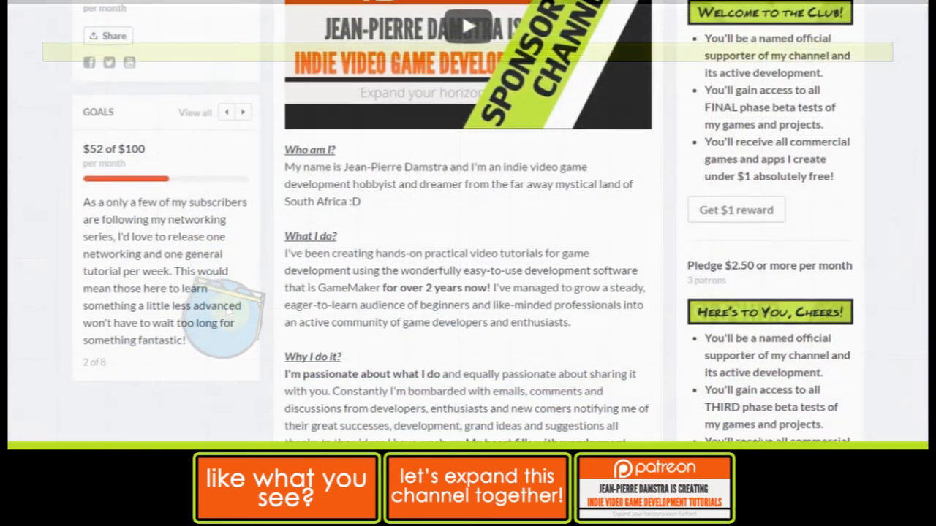
scroll(down, 3)
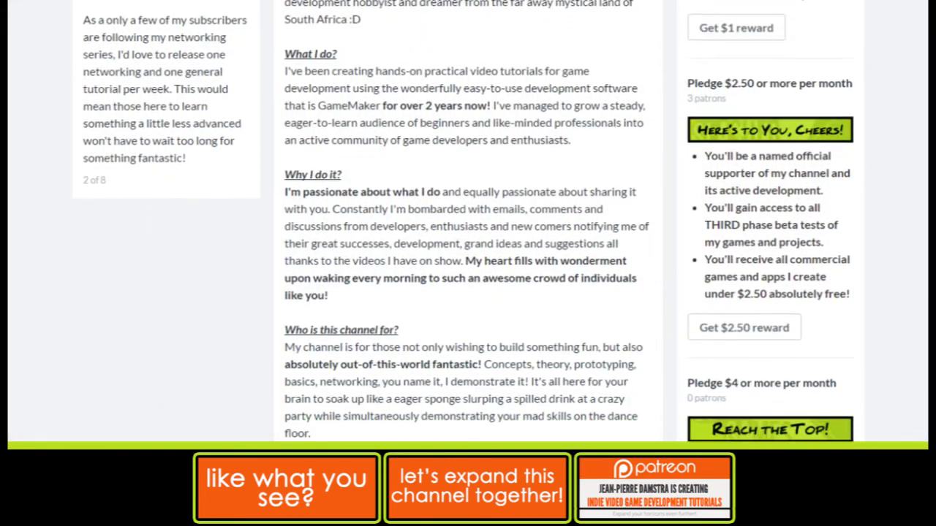
scroll(down, 3)
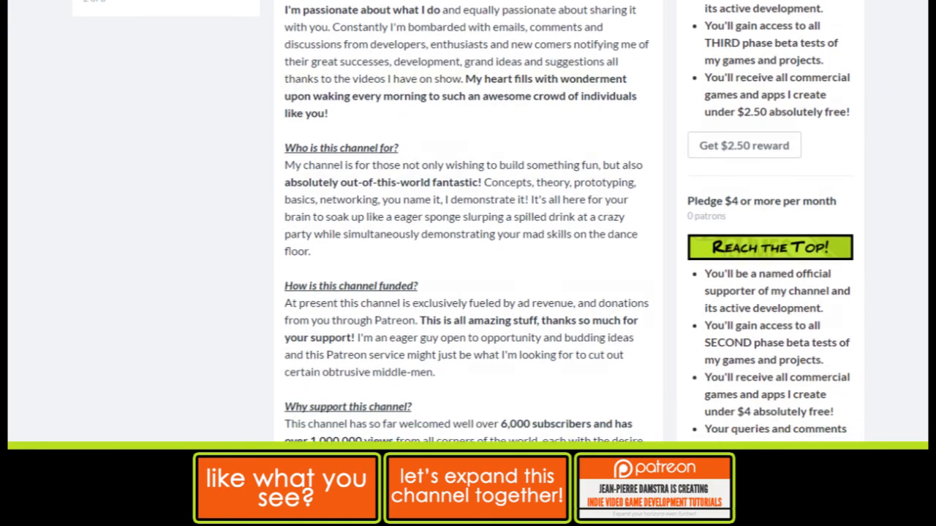
scroll(down, 3)
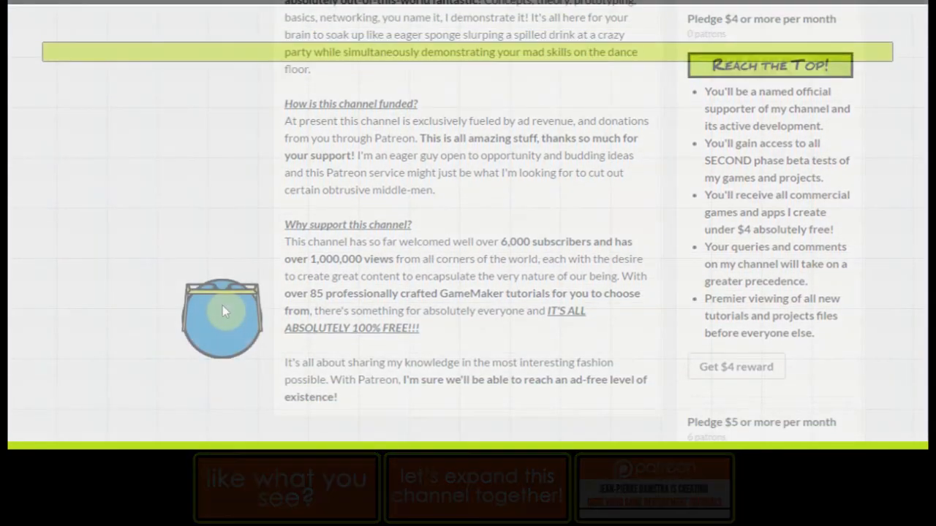